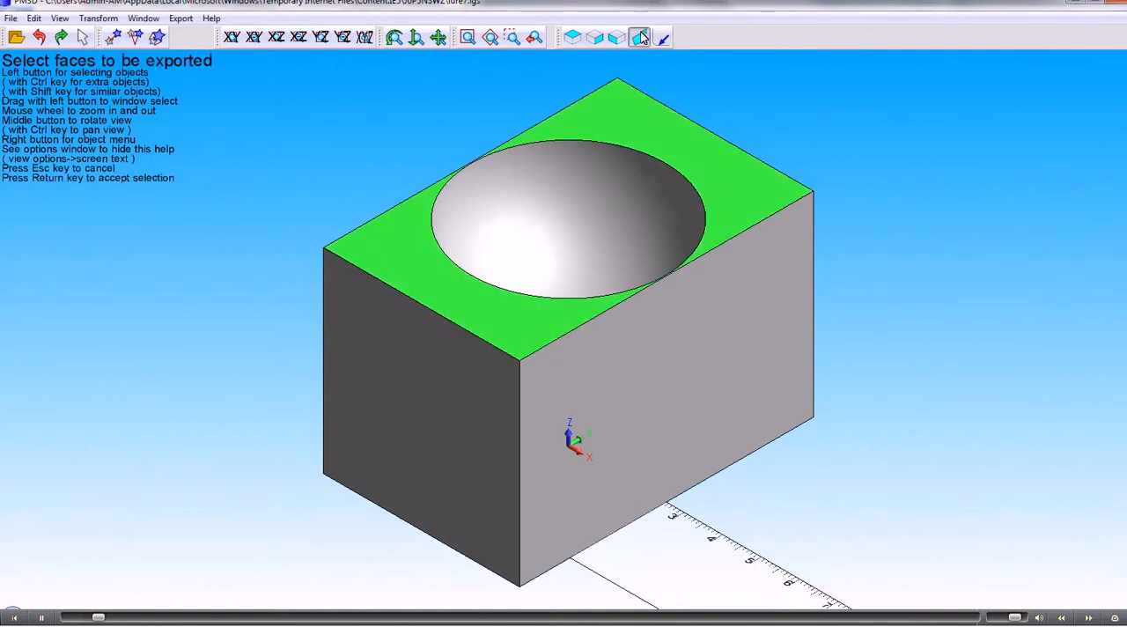
pyautogui.moveTo(639, 37)
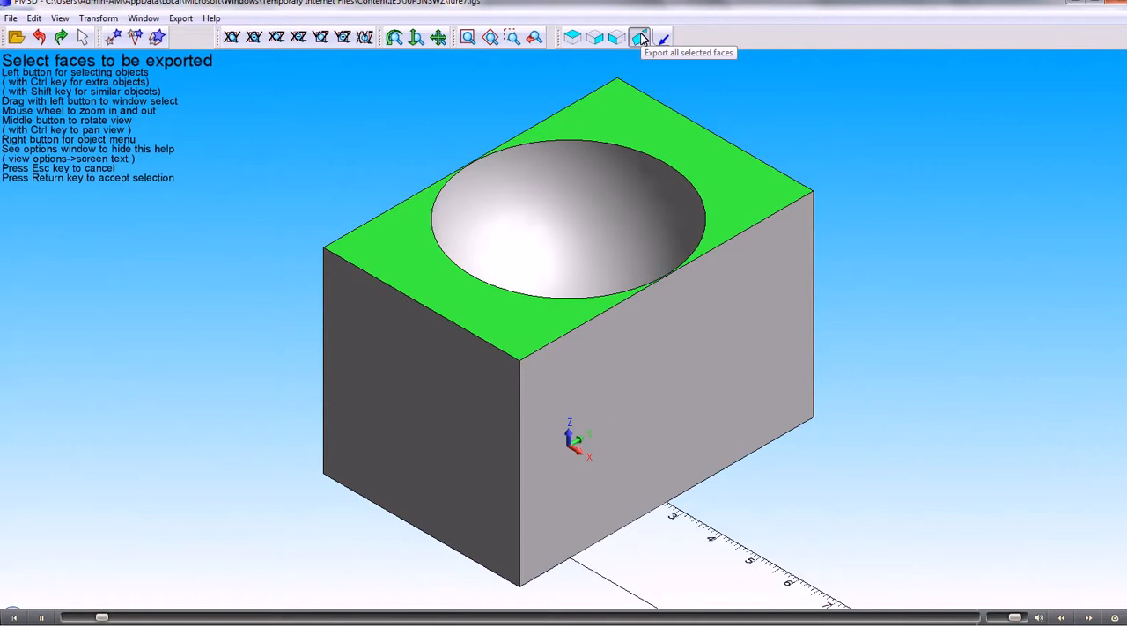
pyautogui.moveTo(628, 120)
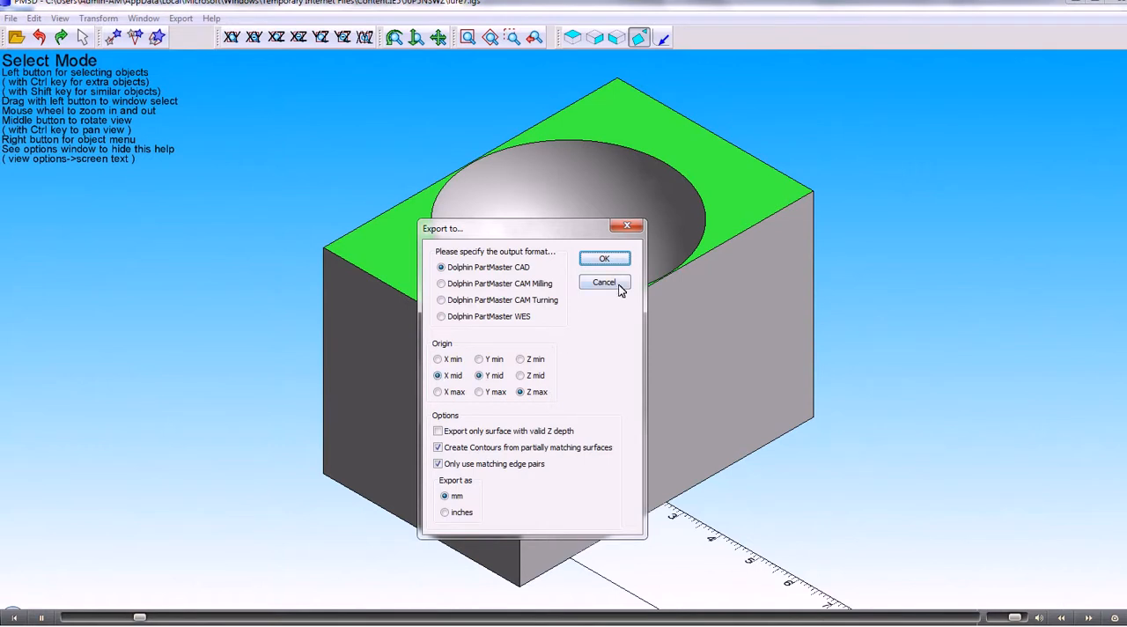
# Export the selected block faces as lure7-am.dra and launch PartMaster CAD with it
pyautogui.click(605, 258)
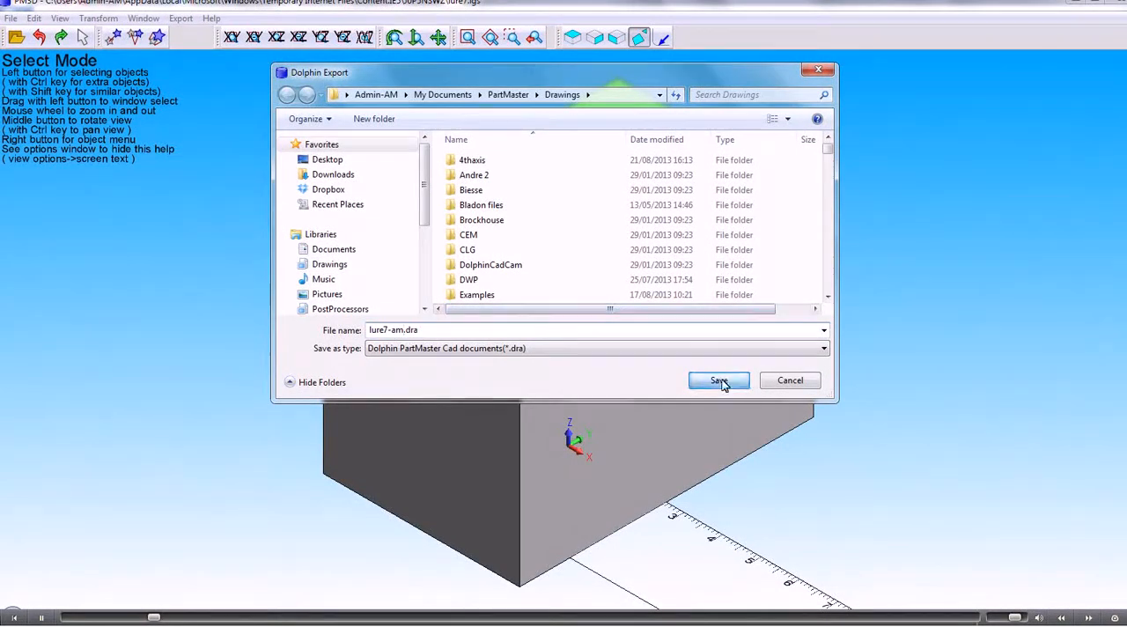
pyautogui.click(719, 380)
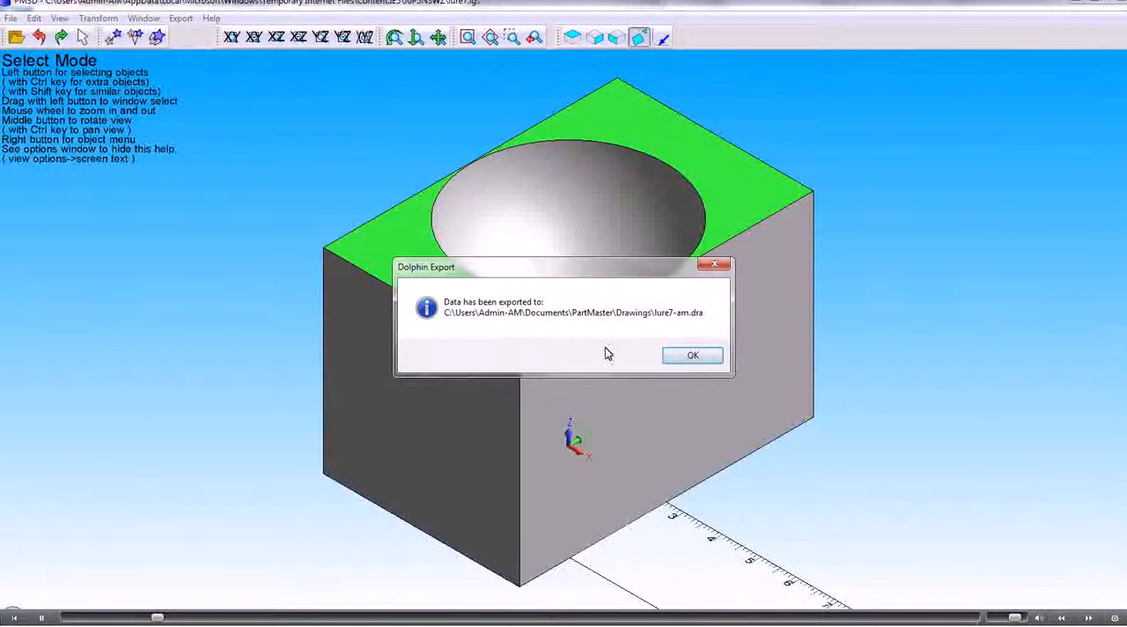
pyautogui.click(692, 355)
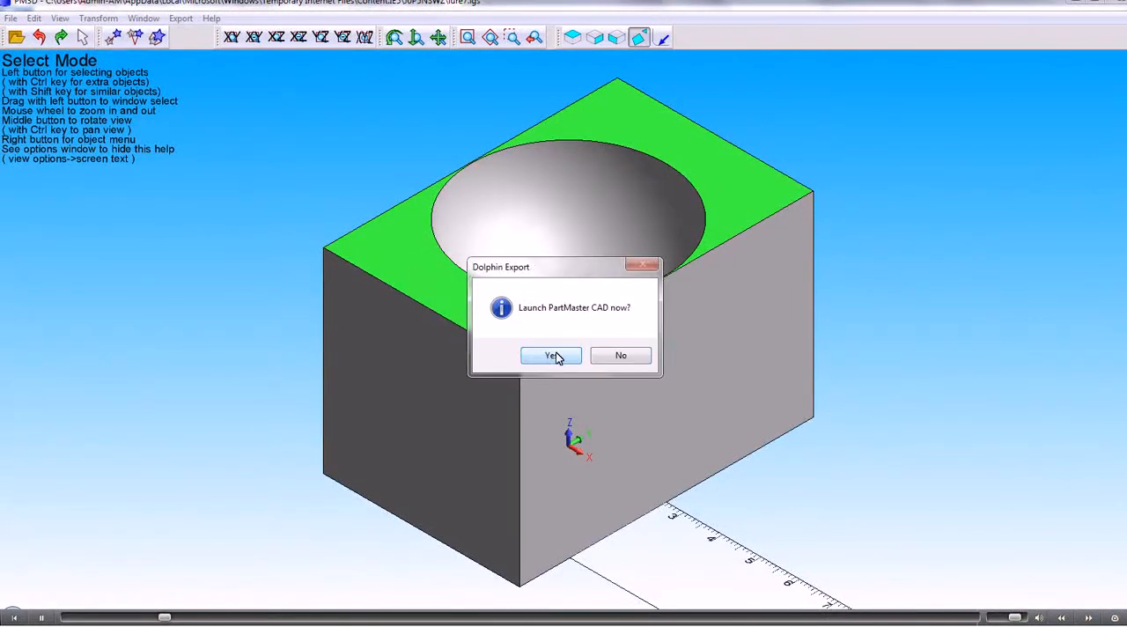
pyautogui.click(549, 355)
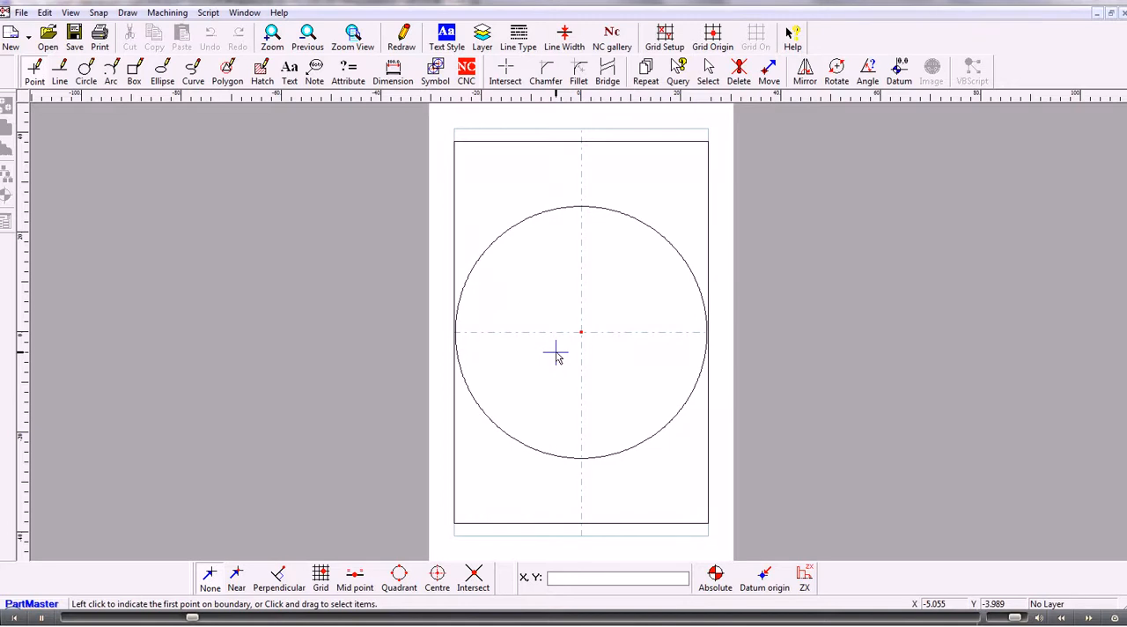
pyautogui.moveTo(554, 357)
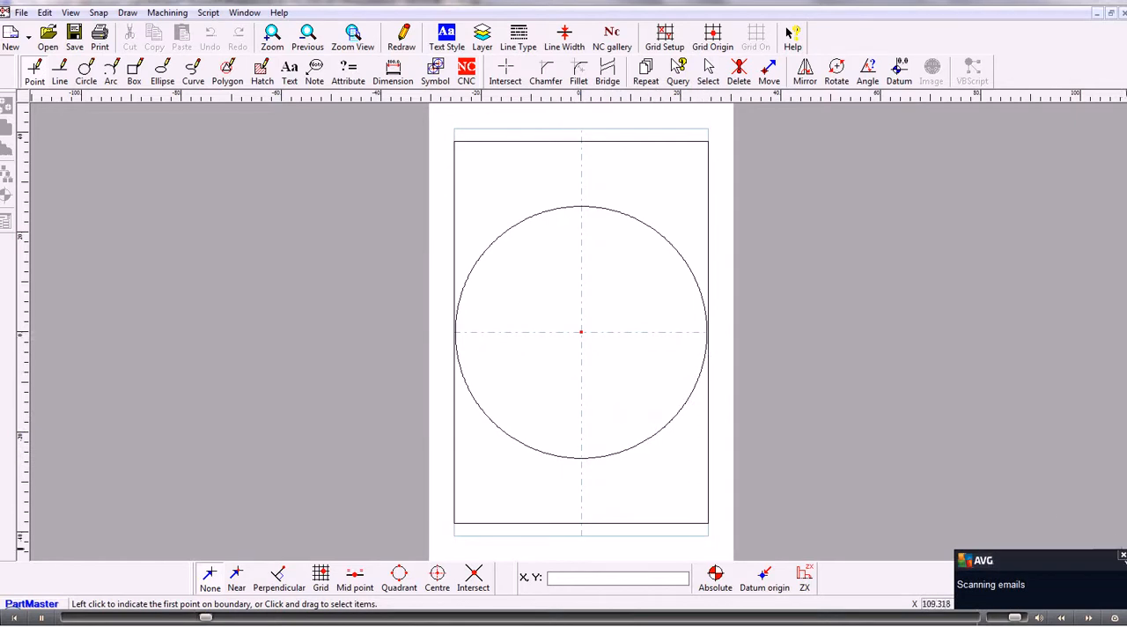
pyautogui.moveTo(684, 341)
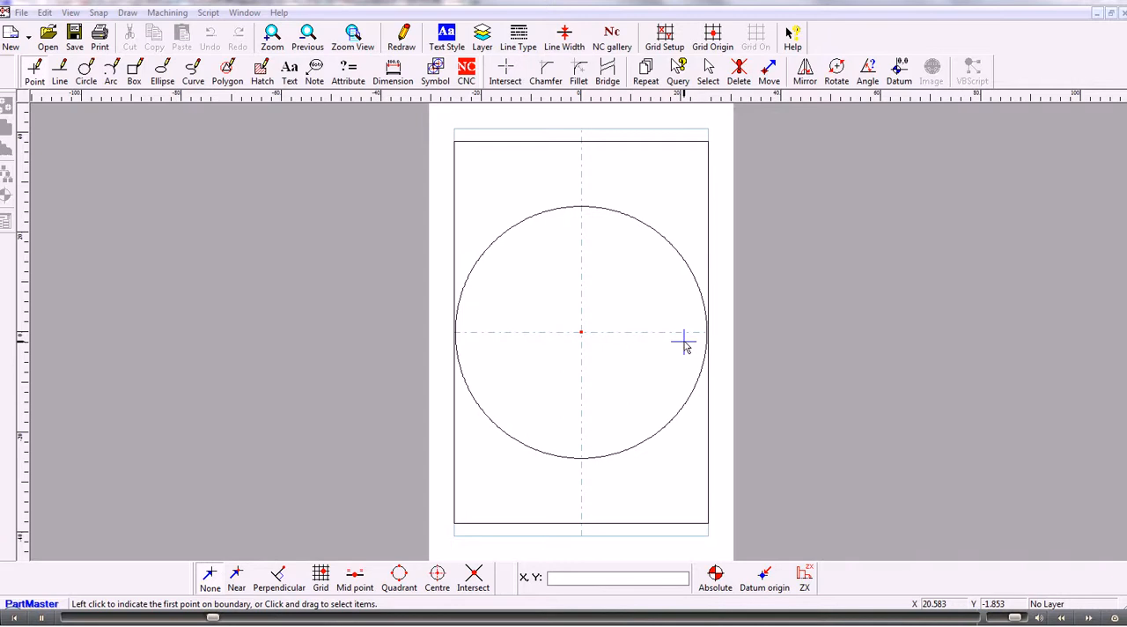
pyautogui.moveTo(254, 215)
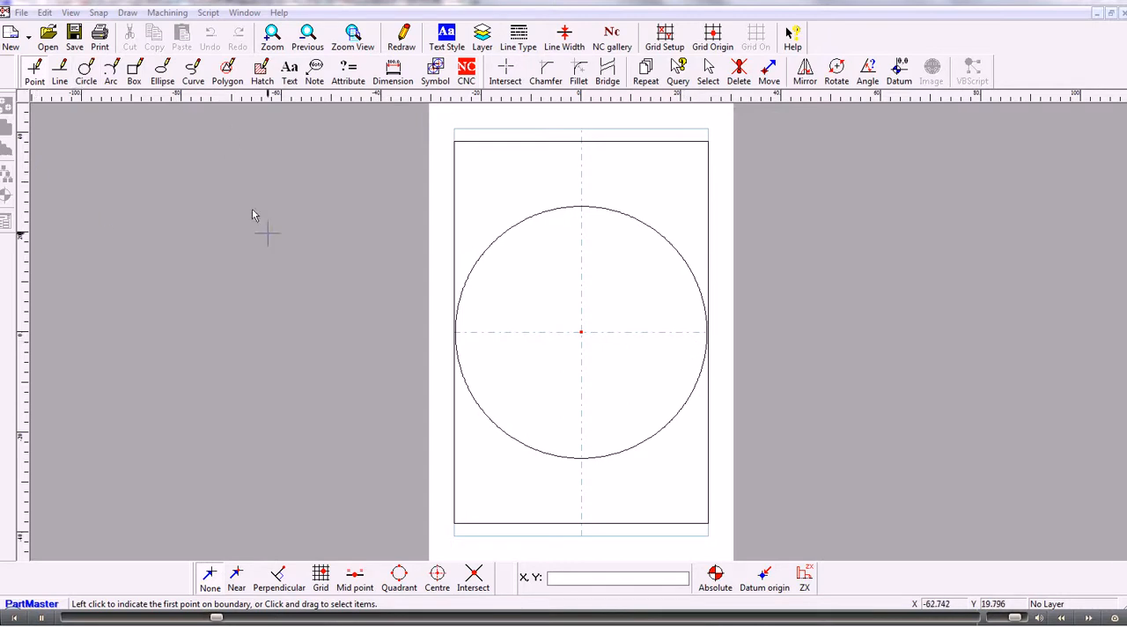
pyautogui.moveTo(273, 242)
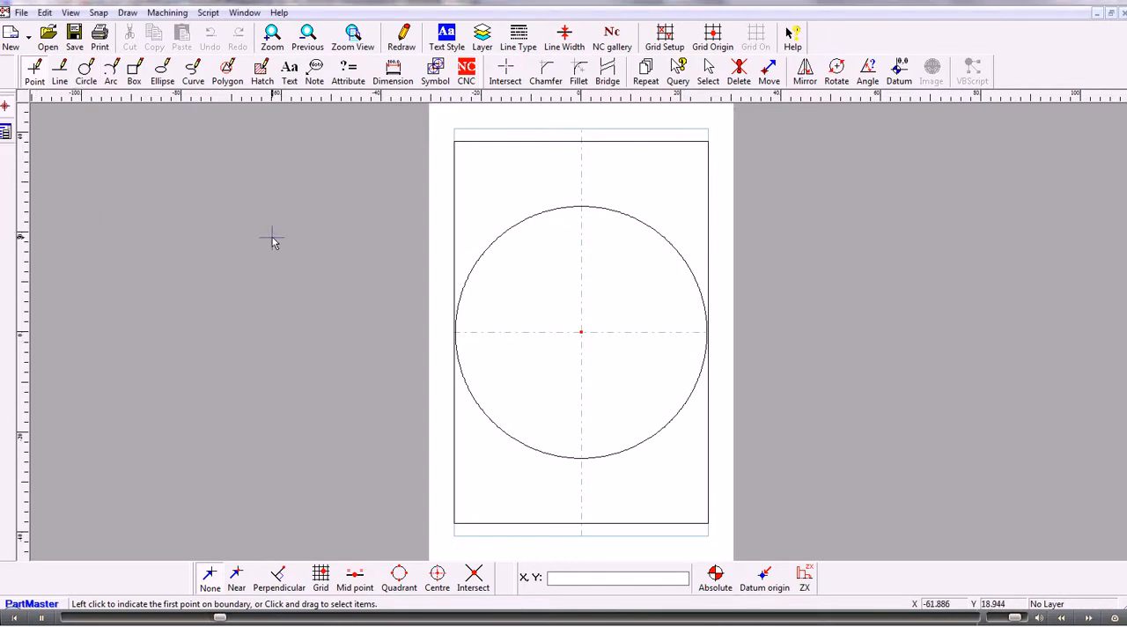
pyautogui.moveTo(456, 226)
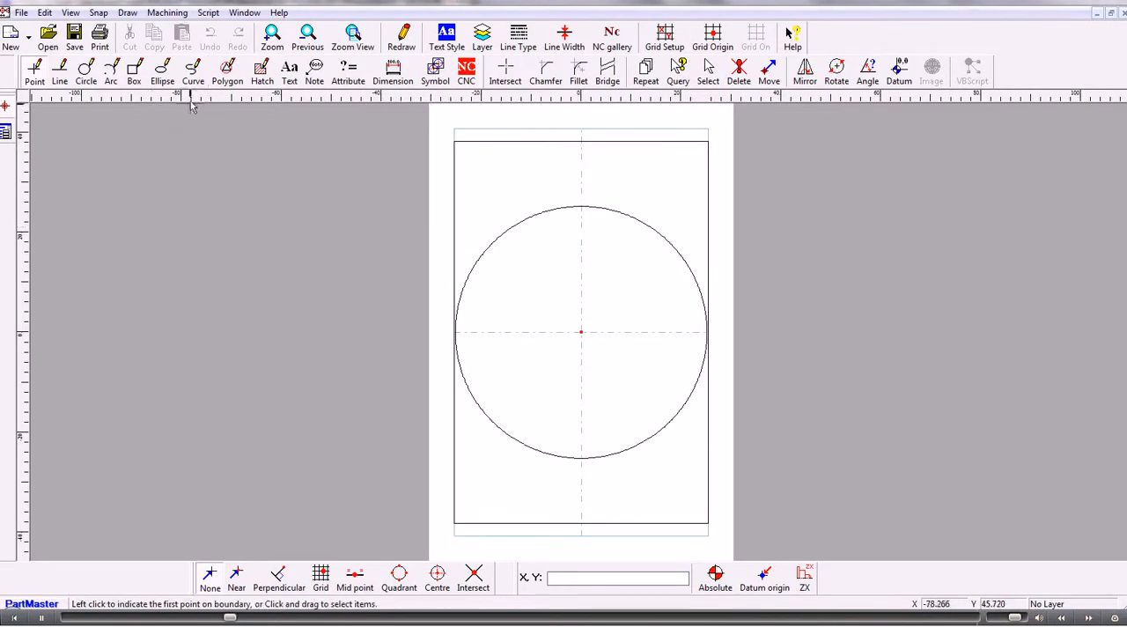
# Split the circle into lines and arcs and define it as closed contour Con_1, thickness 1
pyautogui.click(193, 70)
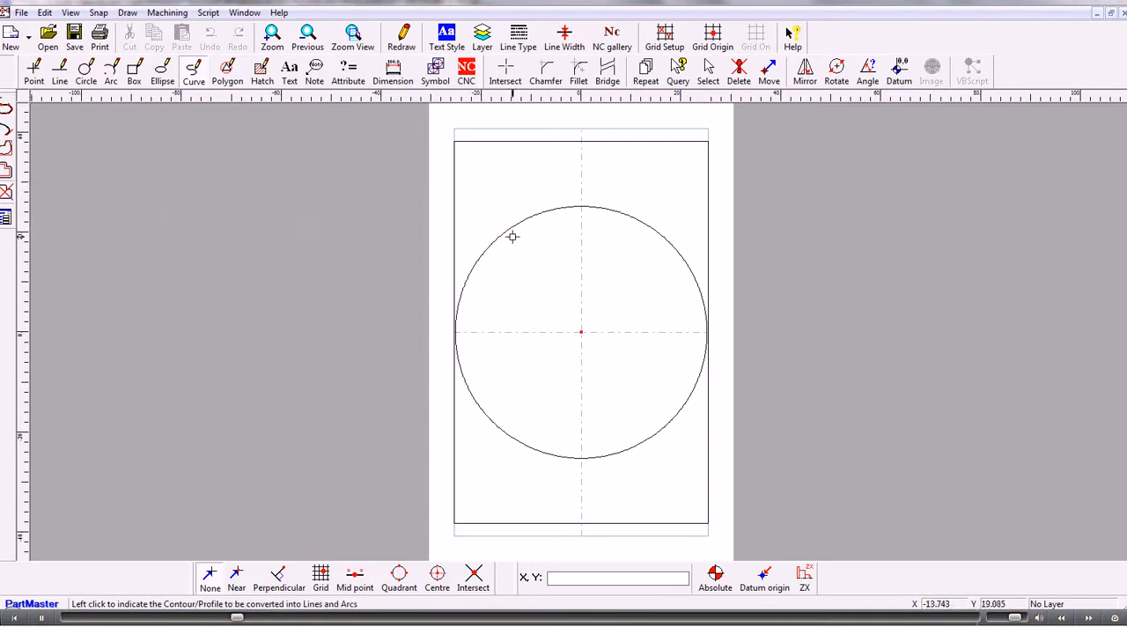
pyautogui.click(512, 236)
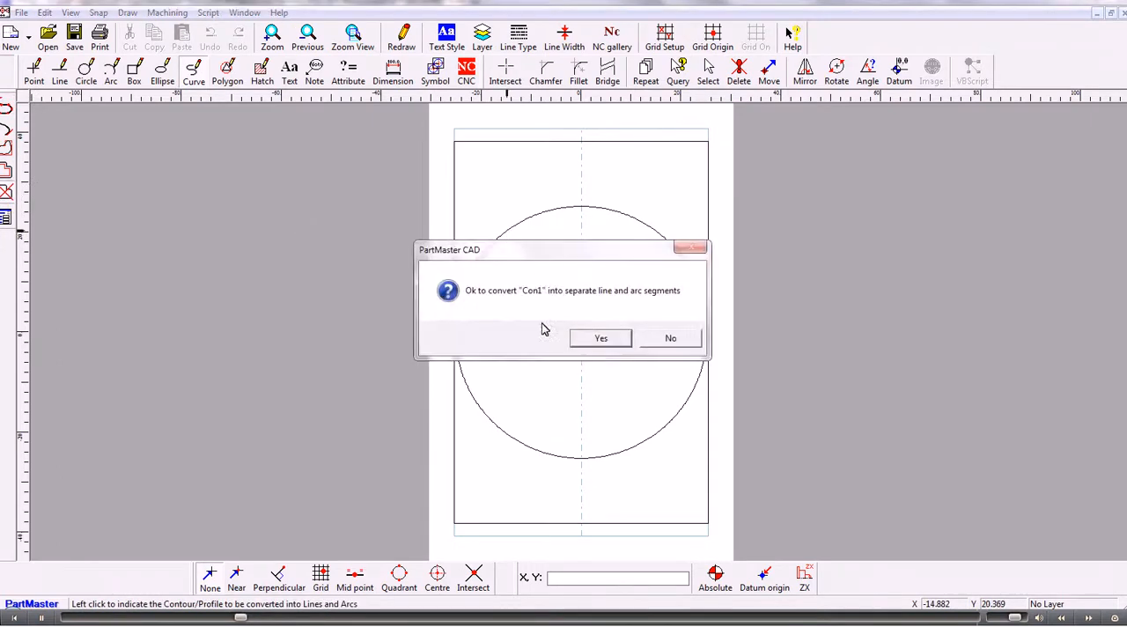
pyautogui.moveTo(488, 306)
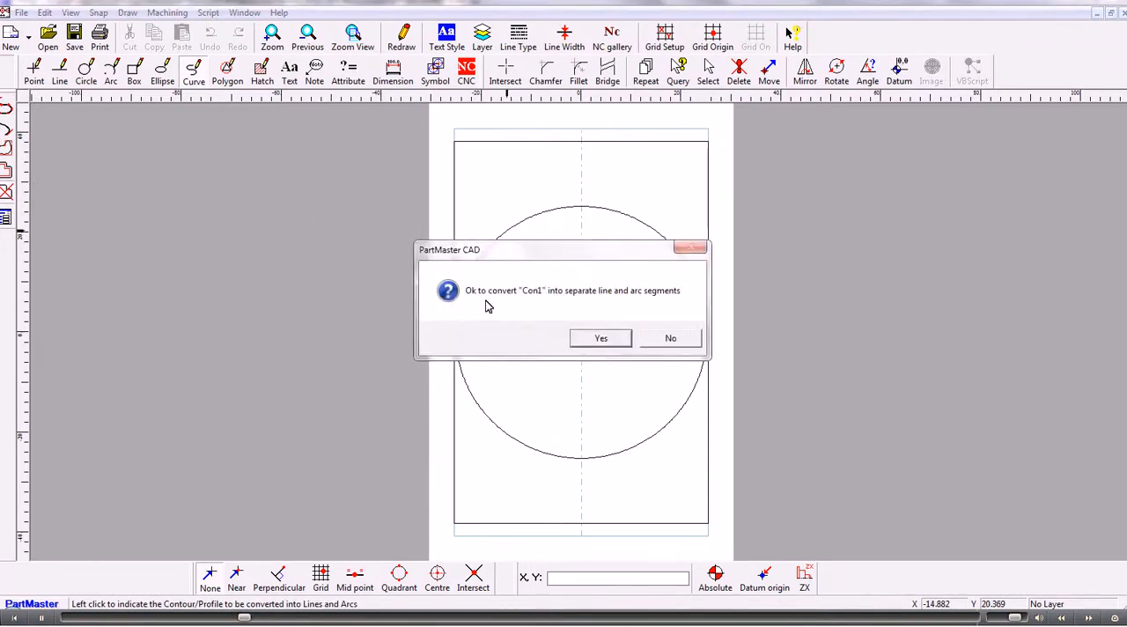
pyautogui.click(601, 338)
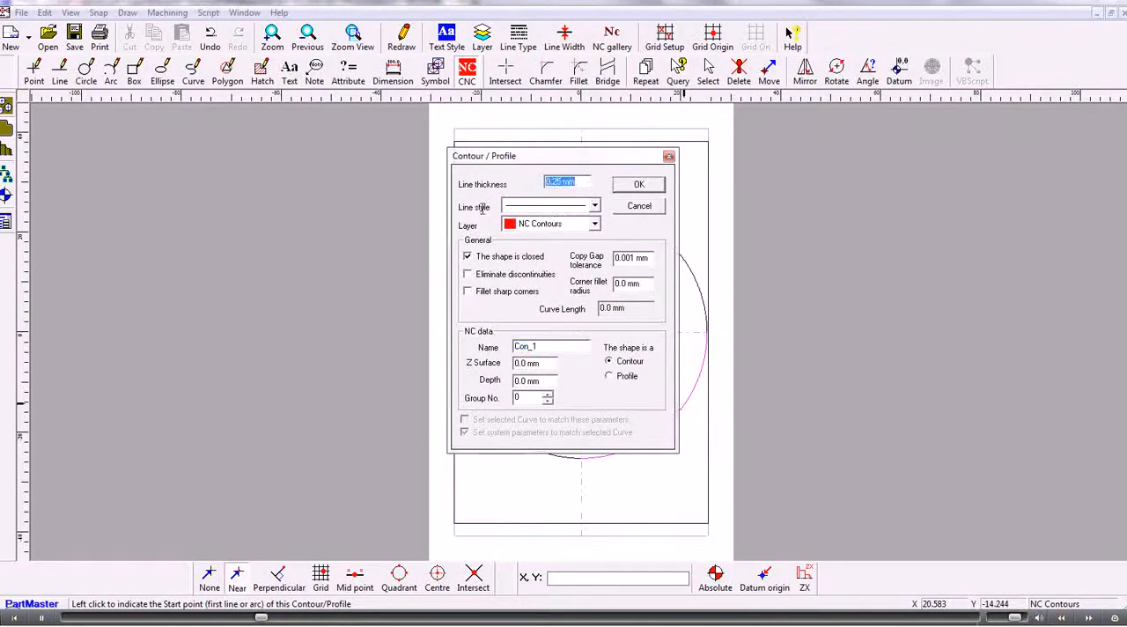
pyautogui.write('1.')
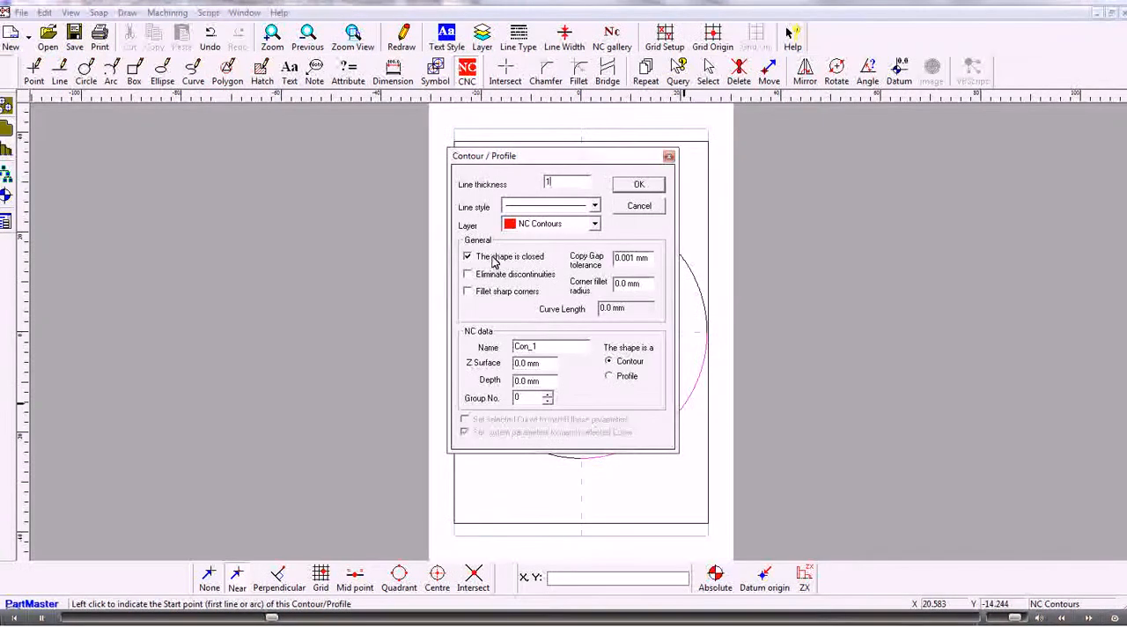
pyautogui.click(638, 184)
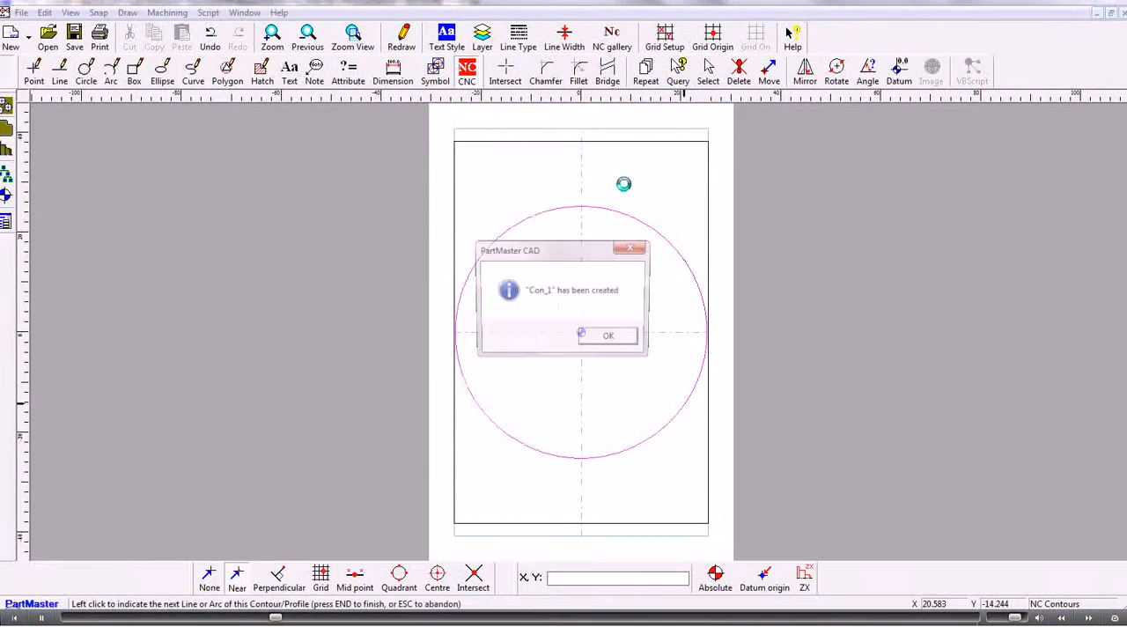
pyautogui.click(607, 336)
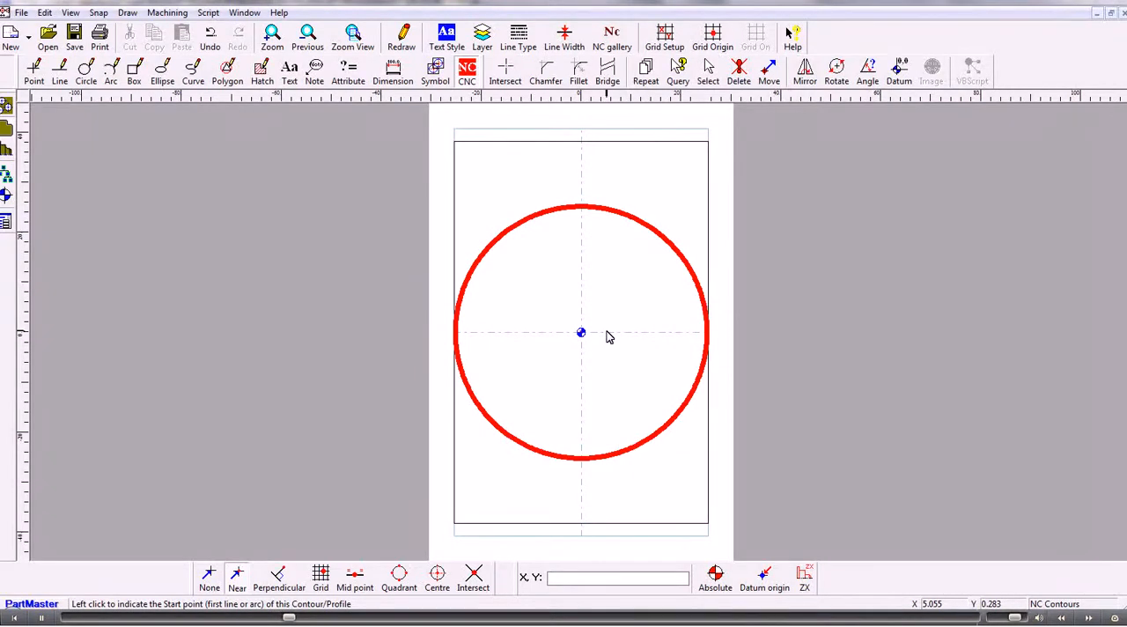
pyautogui.moveTo(546, 308)
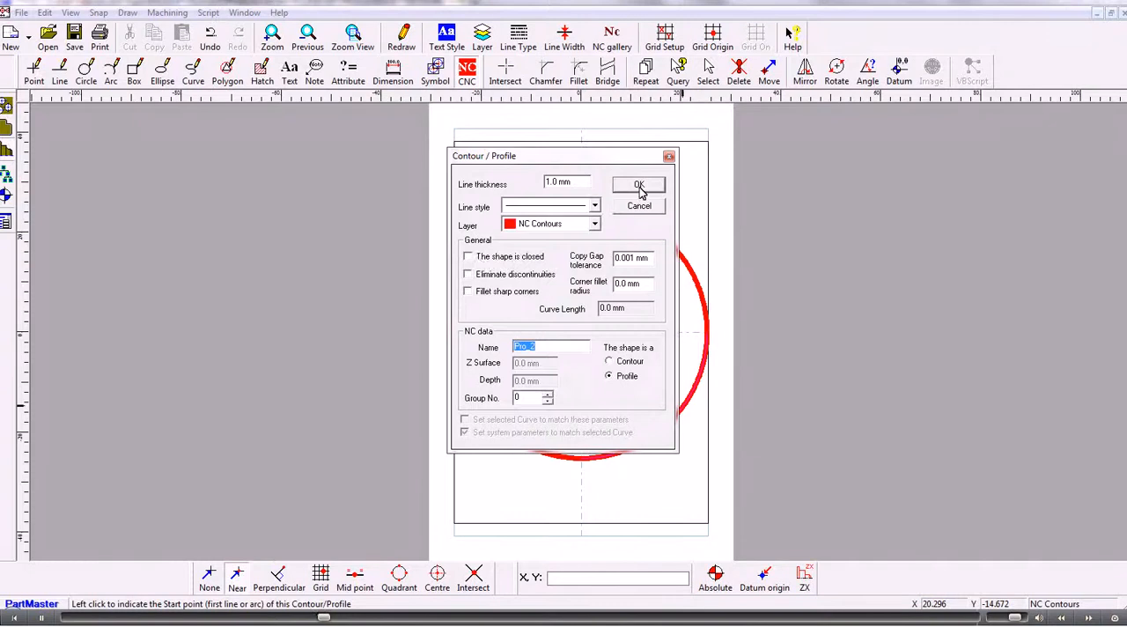
# Create the open profile Pro_2 and review the NC contours list
pyautogui.click(640, 184)
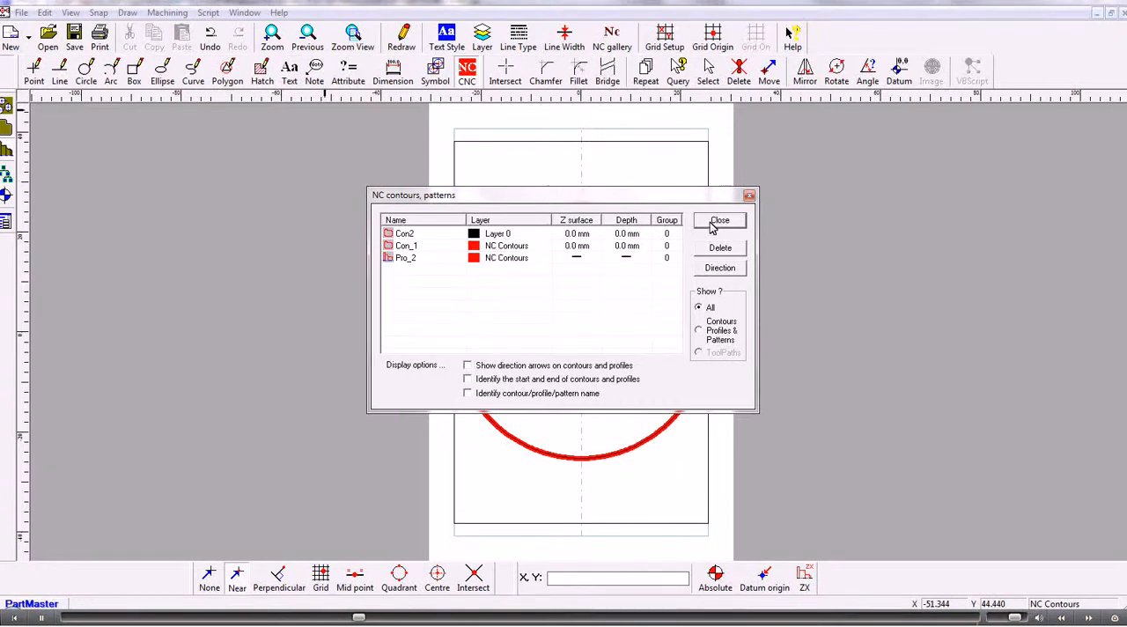
pyautogui.click(166, 12)
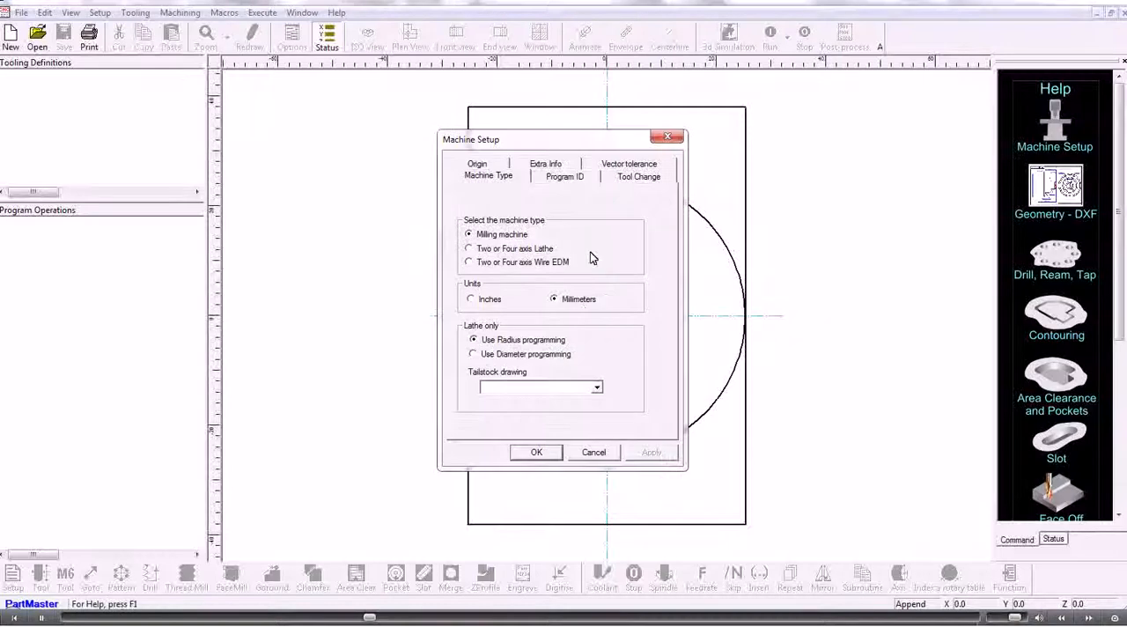
# Accept millimetre milling setup and select tool 1: 20mm ball-nose, length 60, cut depth 20
pyautogui.click(638, 176)
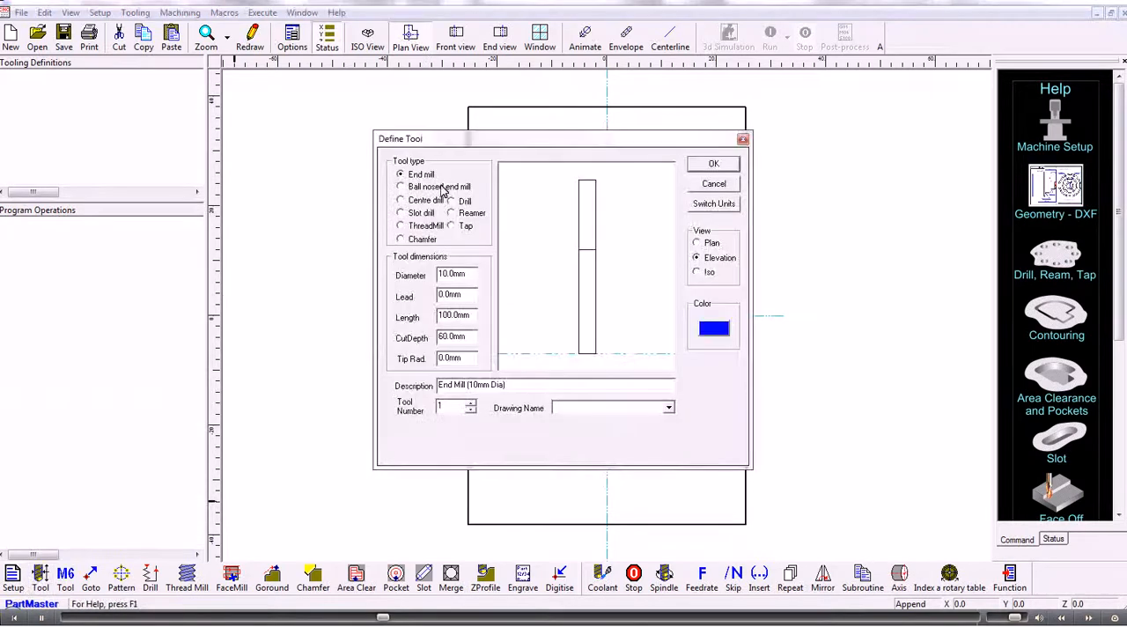
pyautogui.click(401, 185)
pyautogui.write('20')
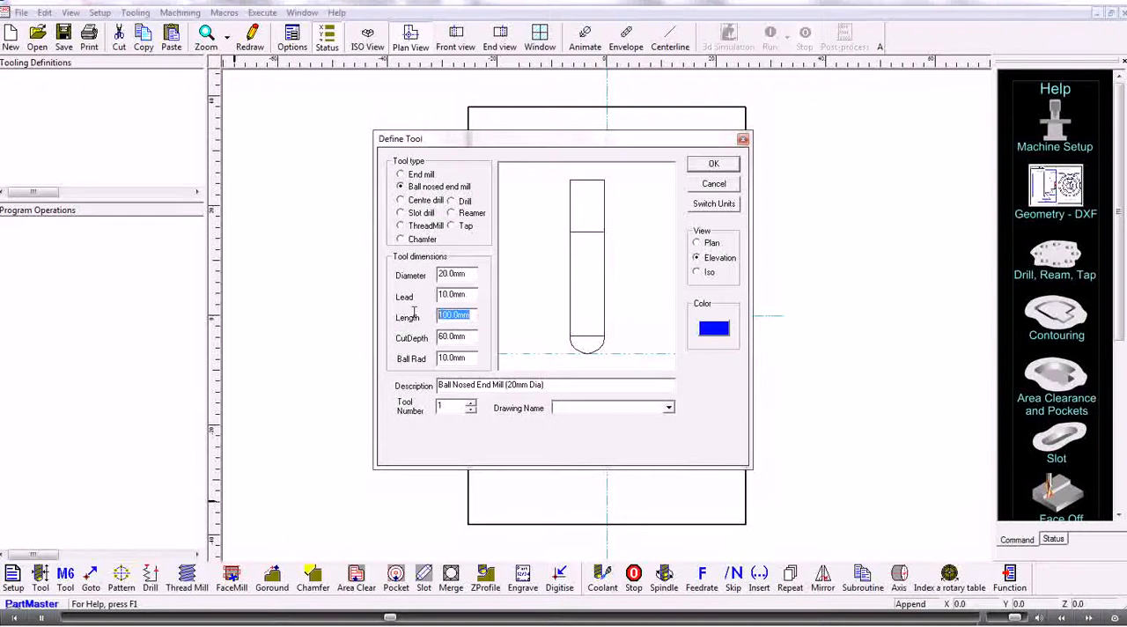
pyautogui.write('60')
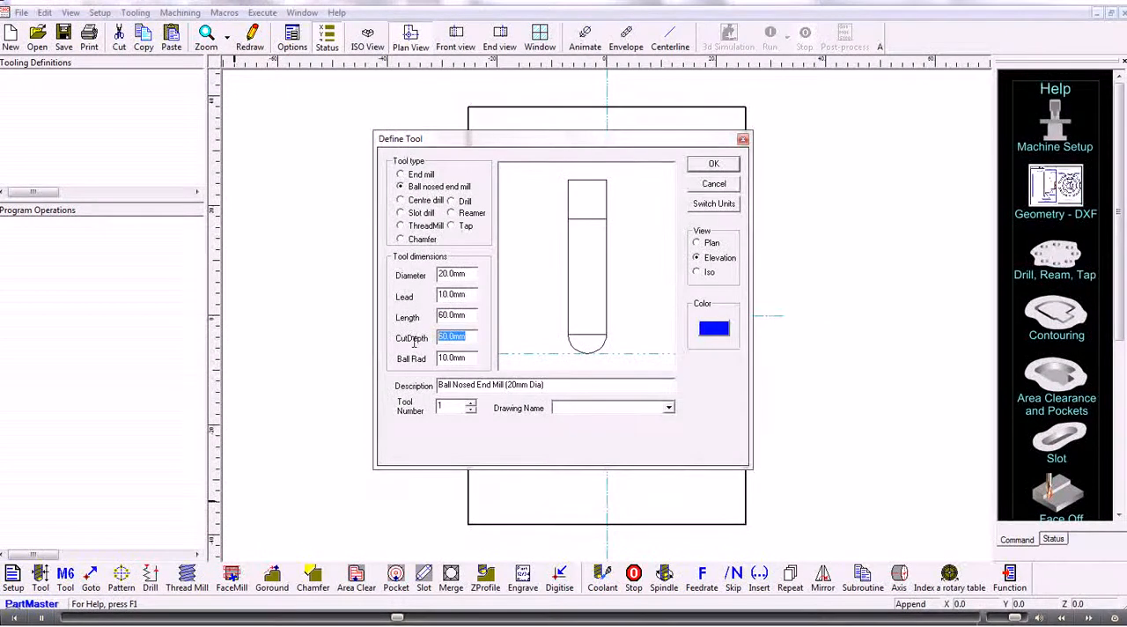
pyautogui.write('20.0mm')
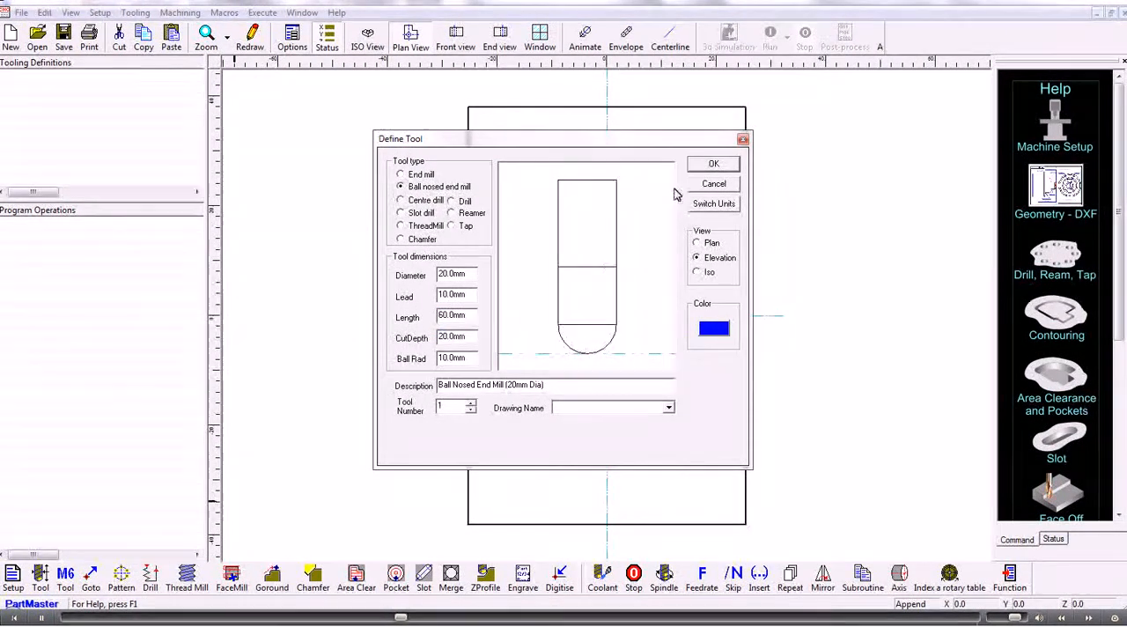
pyautogui.click(713, 163)
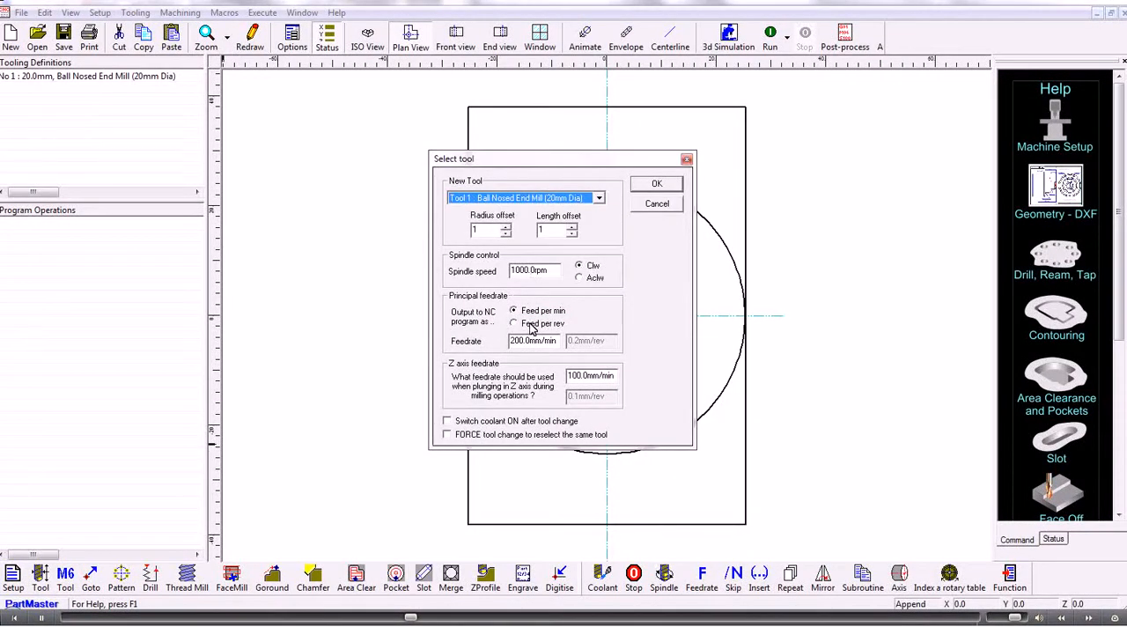
pyautogui.click(656, 184)
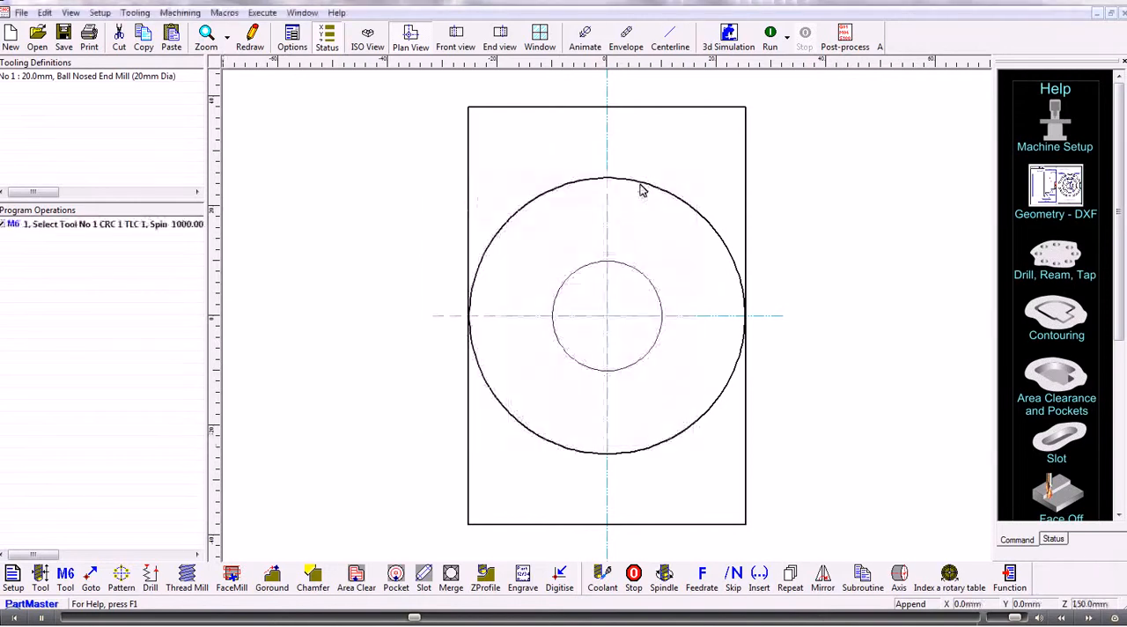
# Start a Goround operation and review its approach, runoff and general option tabs
pyautogui.click(271, 576)
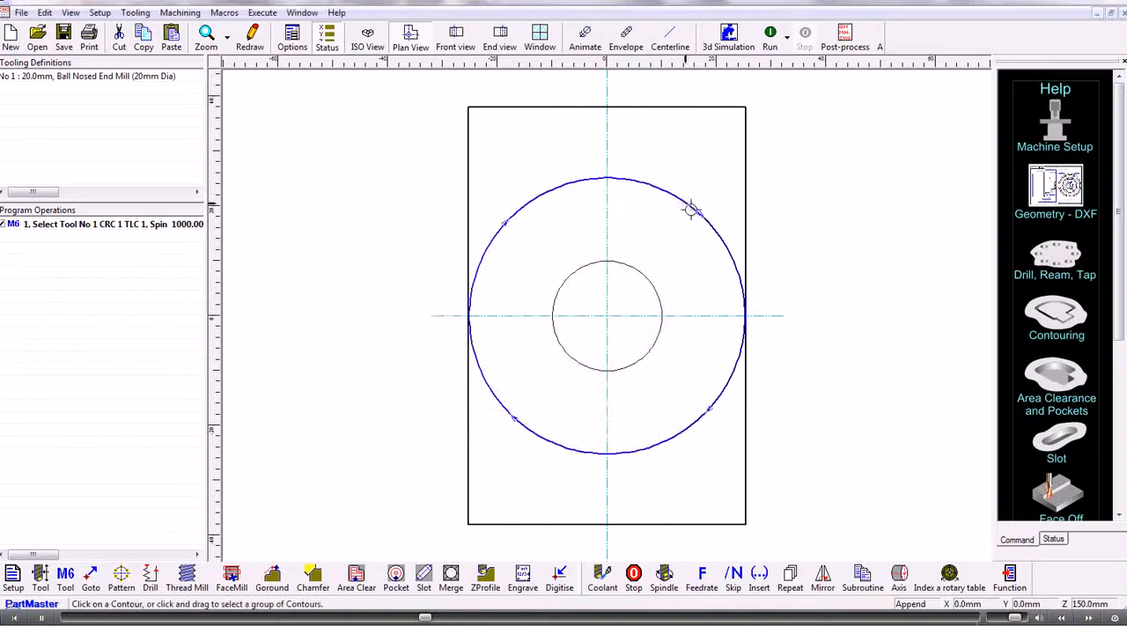
pyautogui.click(272, 577)
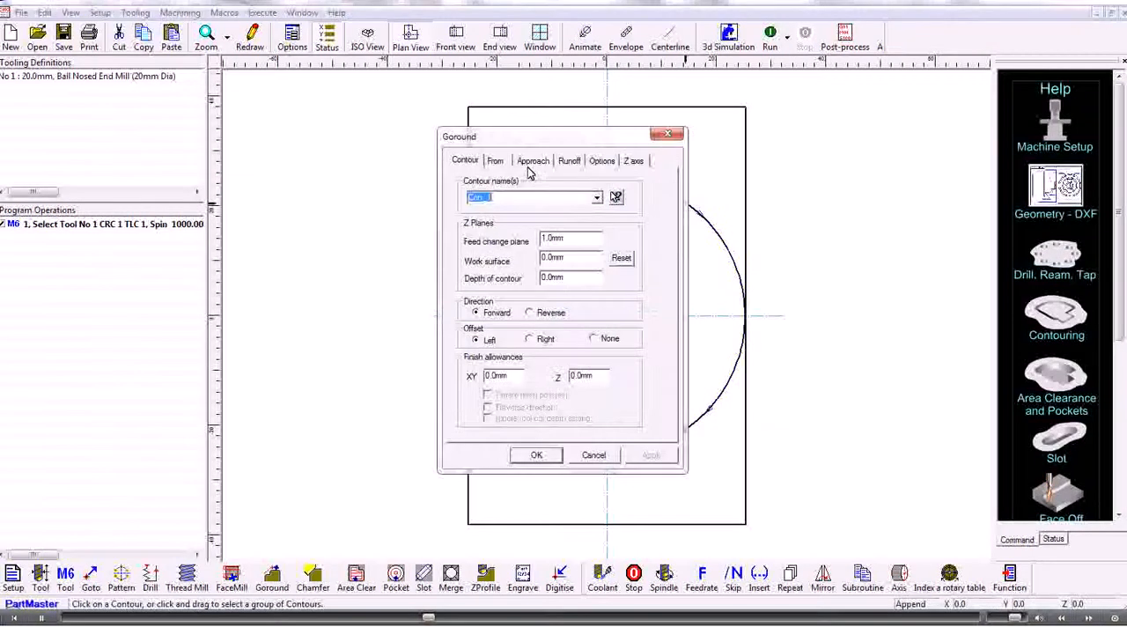
pyautogui.click(533, 161)
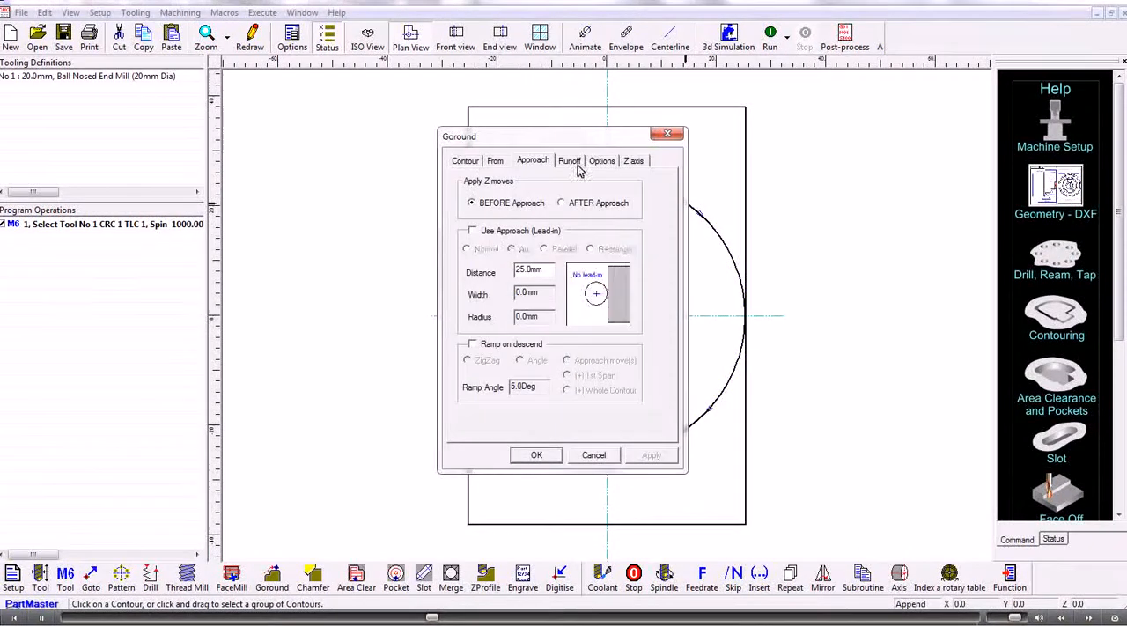
pyautogui.click(569, 160)
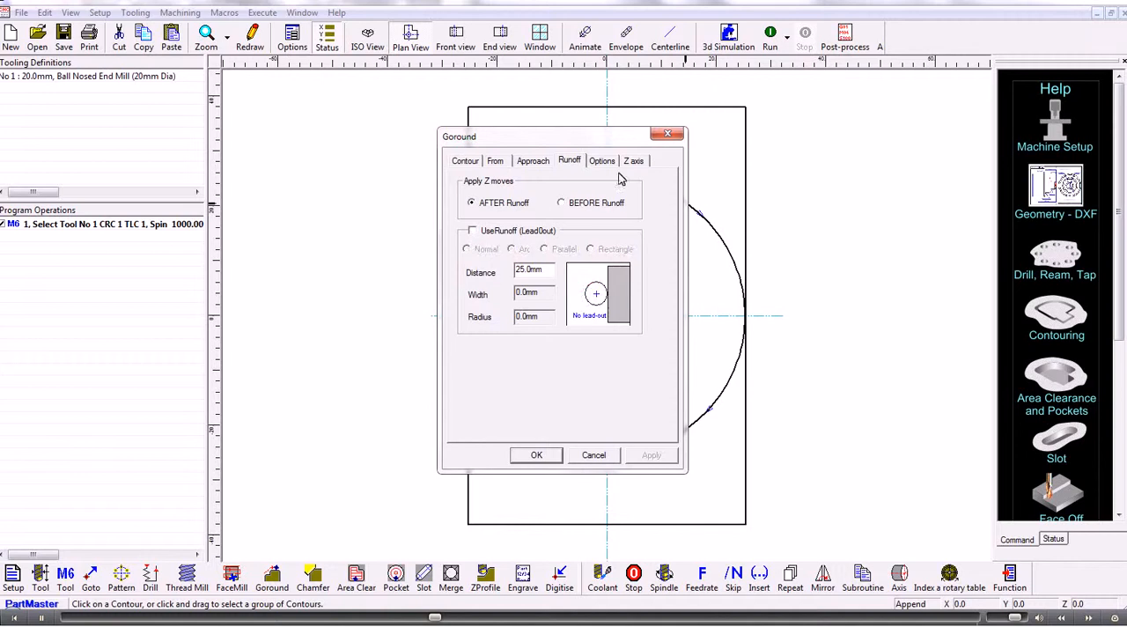
pyautogui.click(633, 160)
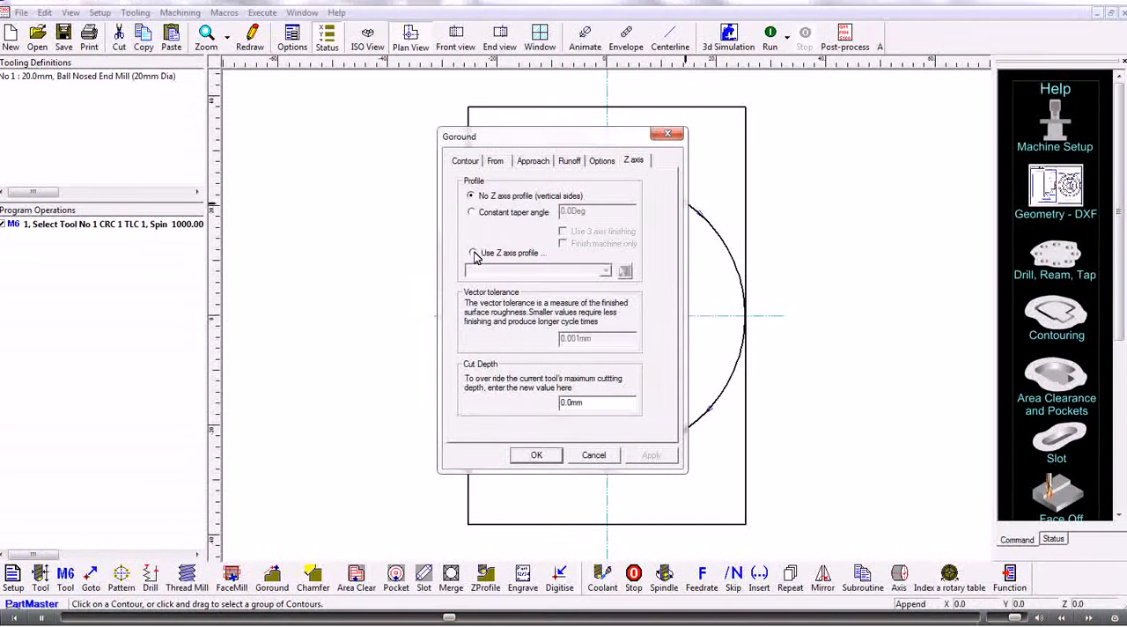
# Follow the Pro_2 Z-axis profile with vector tolerance 1 and generate the toolpath
pyautogui.click(472, 253)
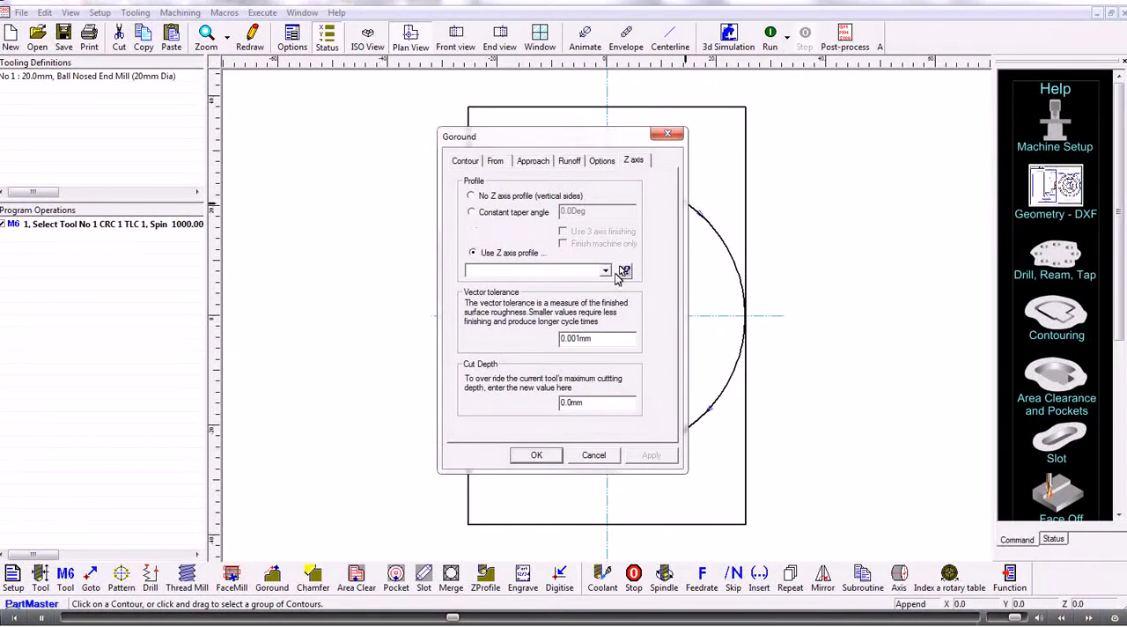
pyautogui.click(605, 271)
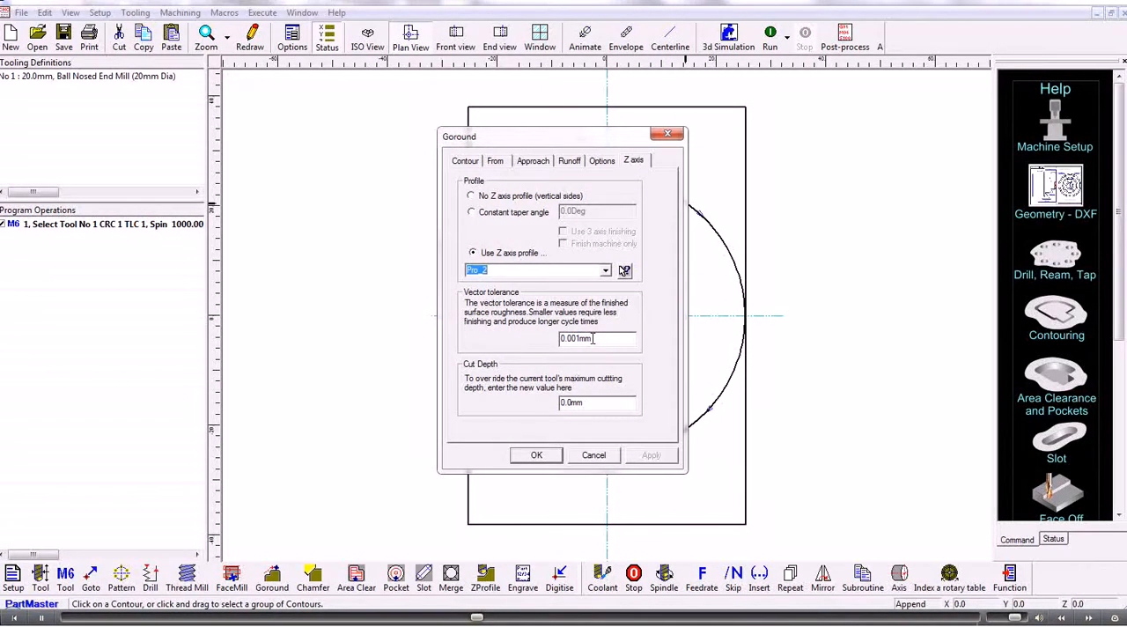
pyautogui.click(597, 339)
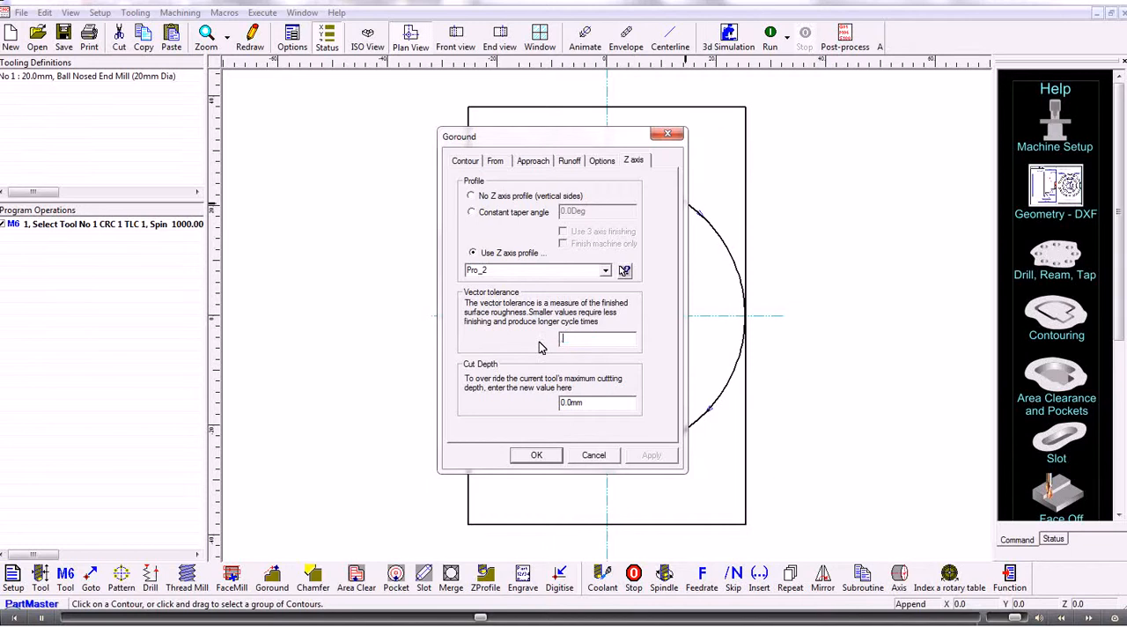
pyautogui.write('1')
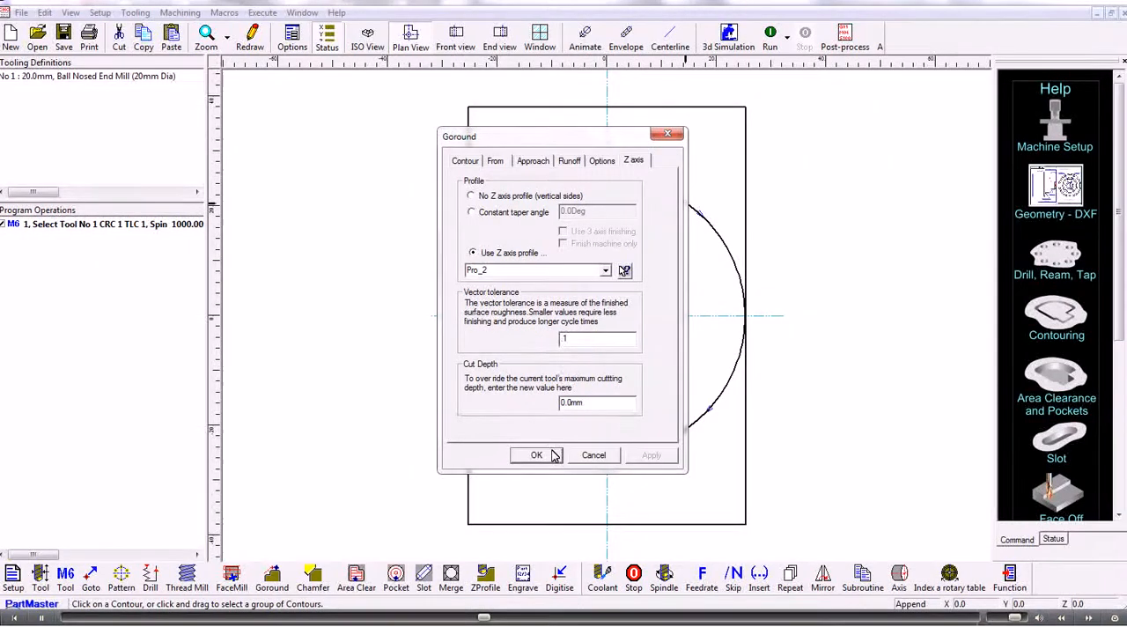
pyautogui.click(536, 456)
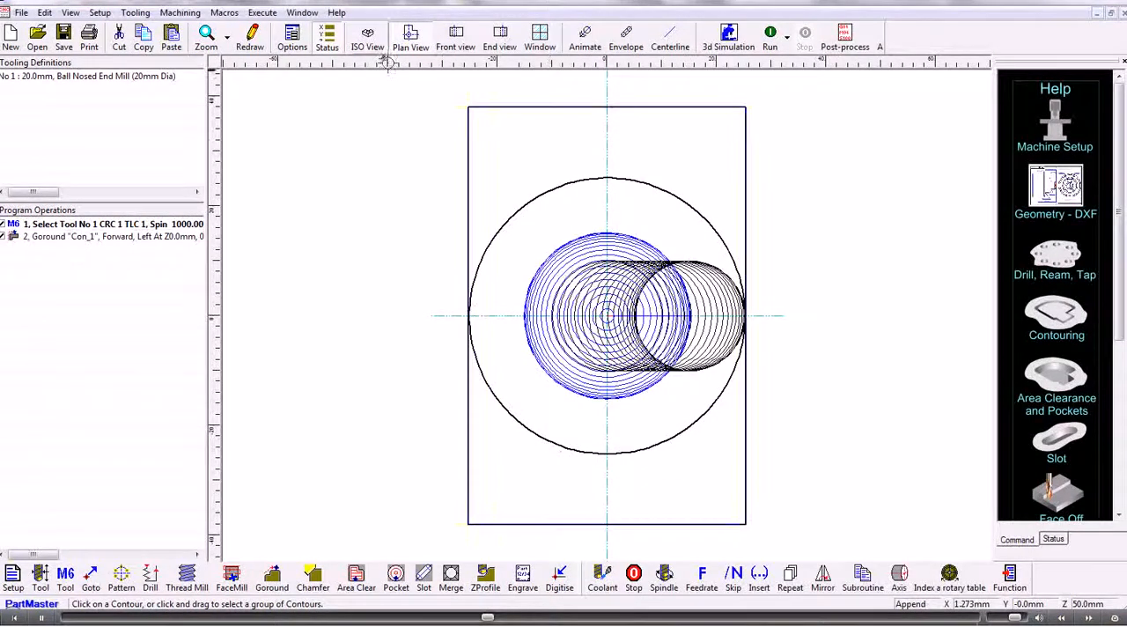
# Run the Goround simulation in isometric and front views to inspect the stepped layers
pyautogui.click(368, 37)
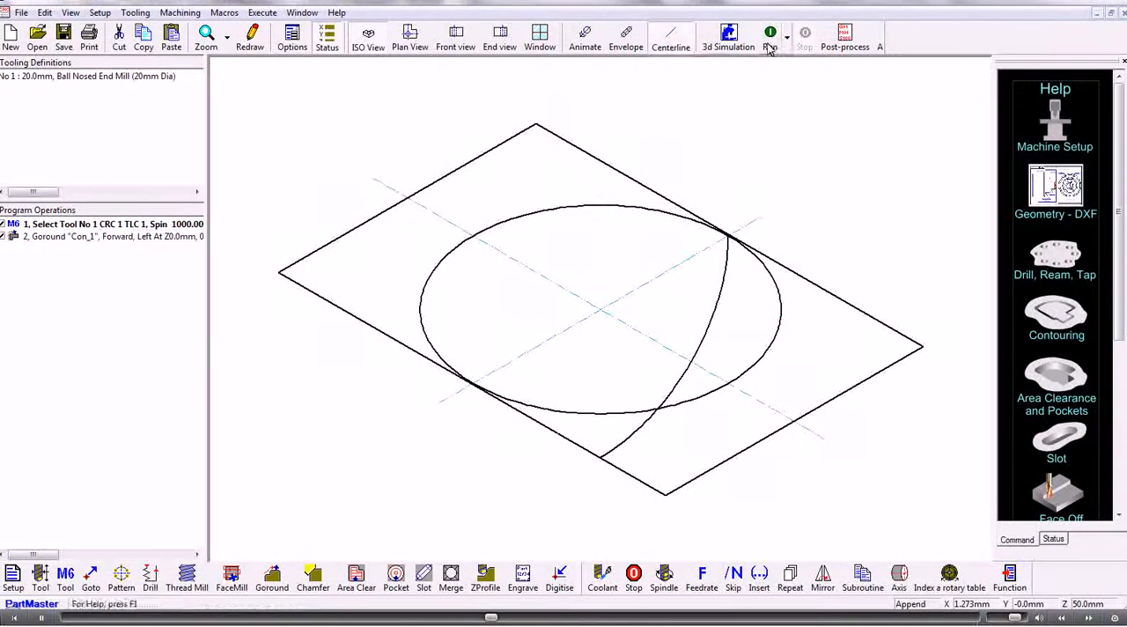
pyautogui.click(770, 33)
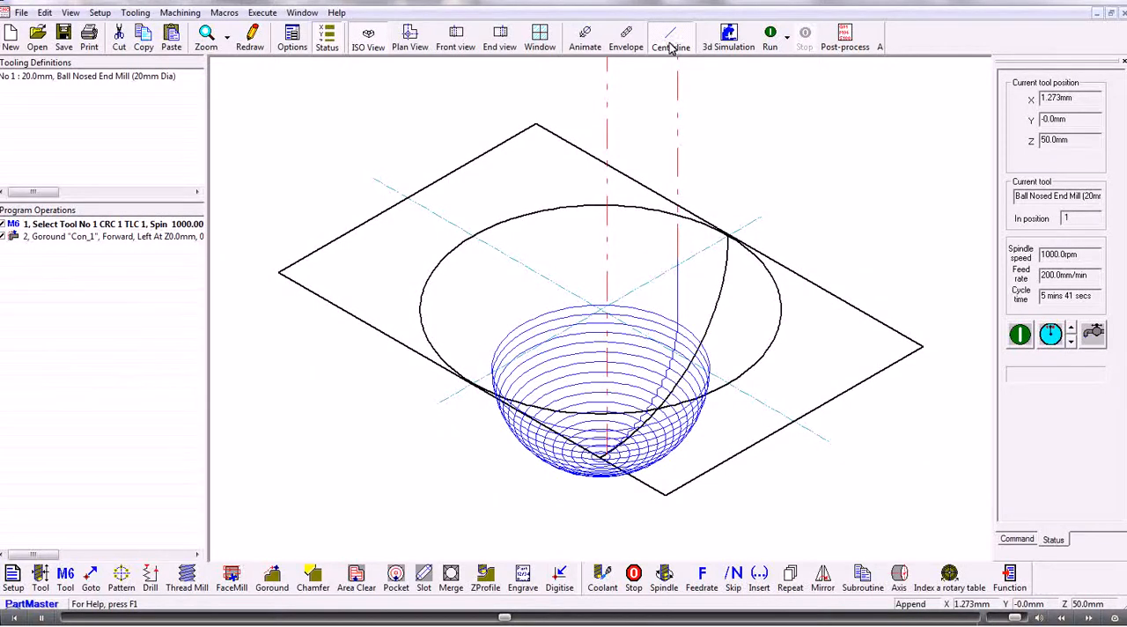
pyautogui.moveTo(769, 36)
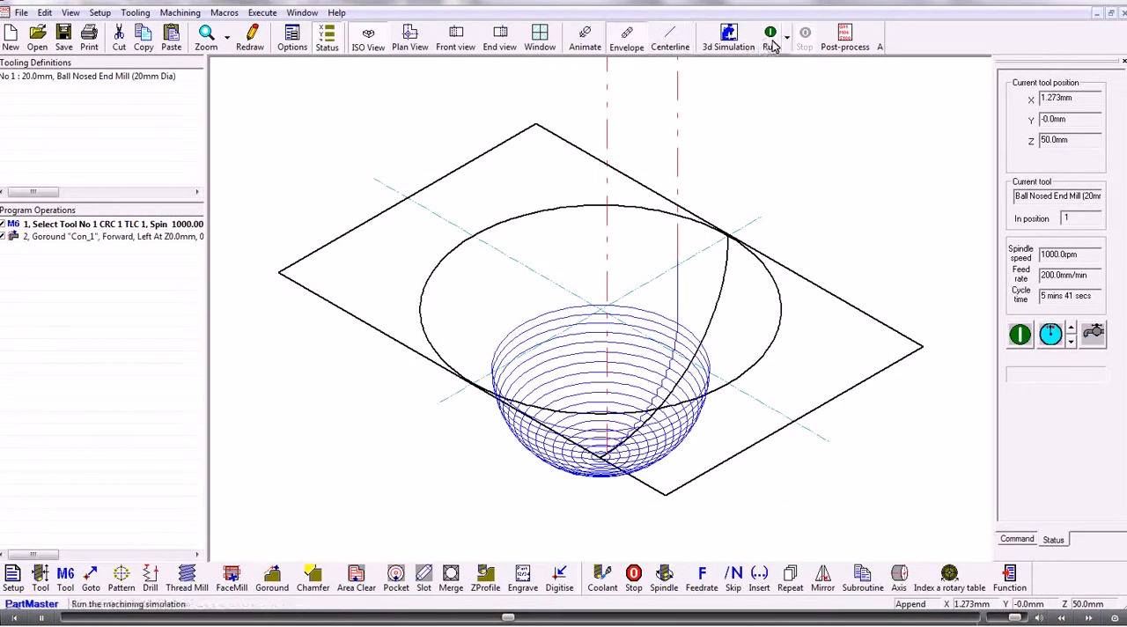
pyautogui.click(771, 35)
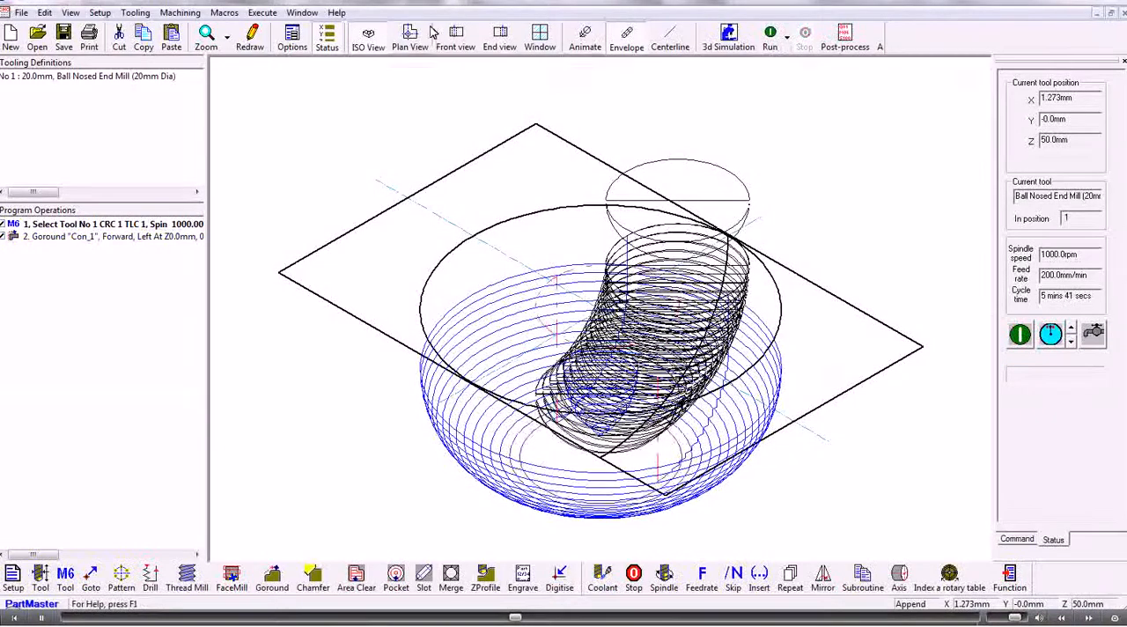
pyautogui.click(455, 35)
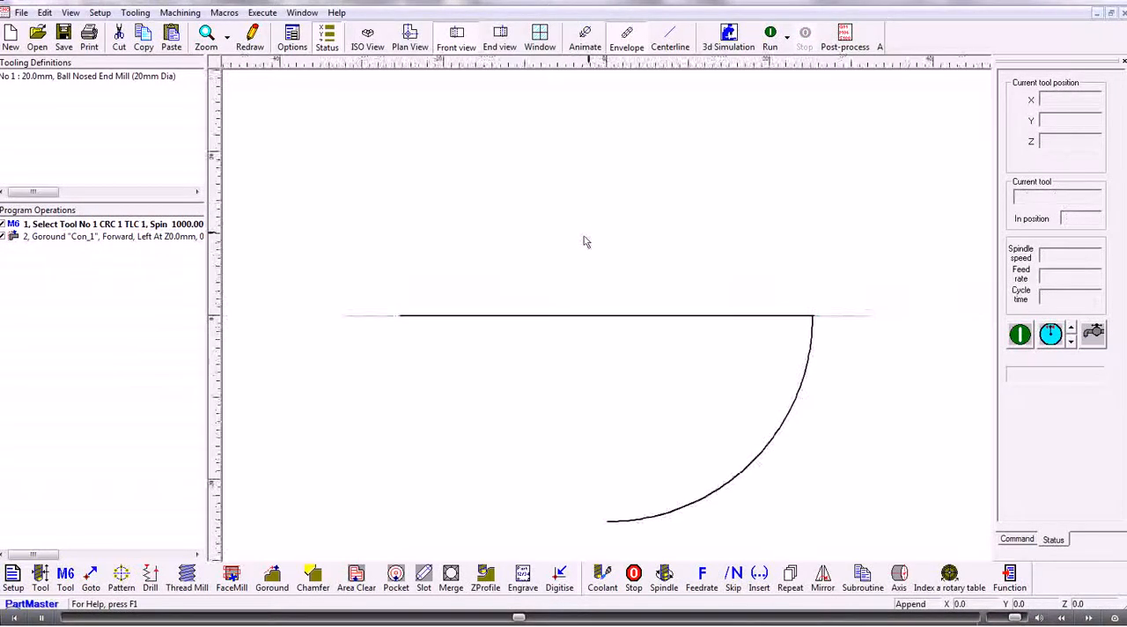
pyautogui.click(770, 34)
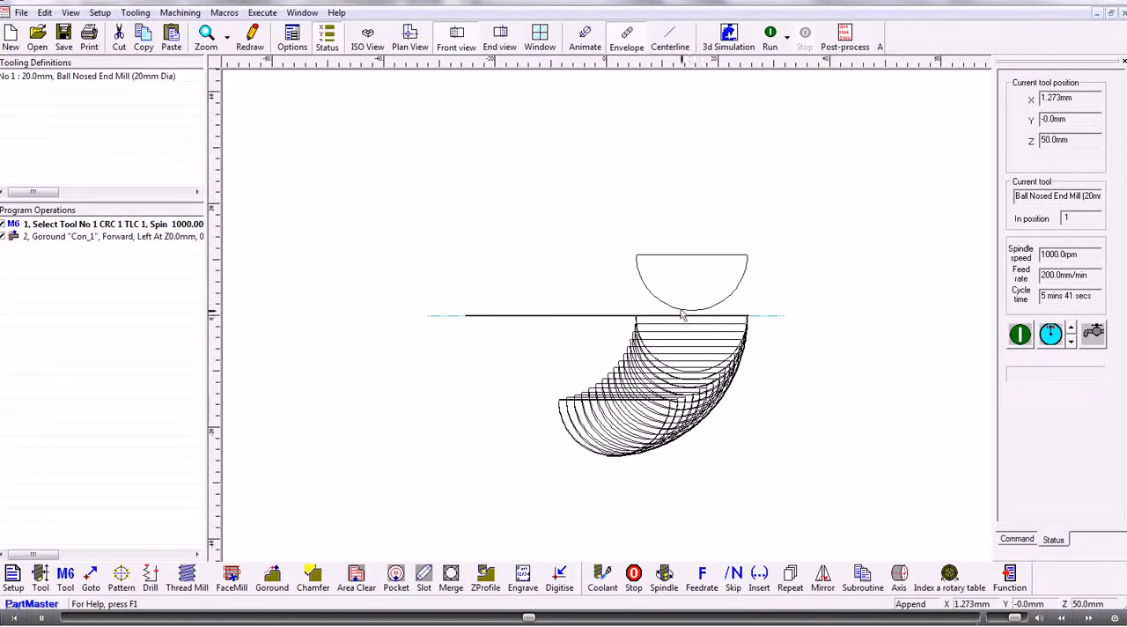
pyautogui.moveTo(738, 368)
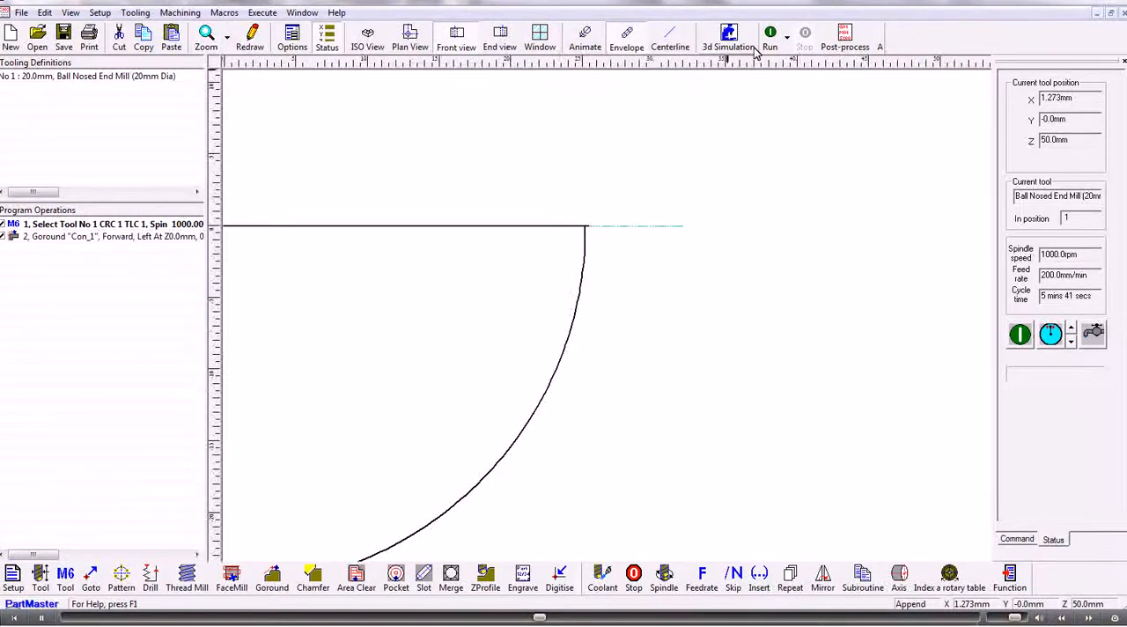
pyautogui.click(769, 36)
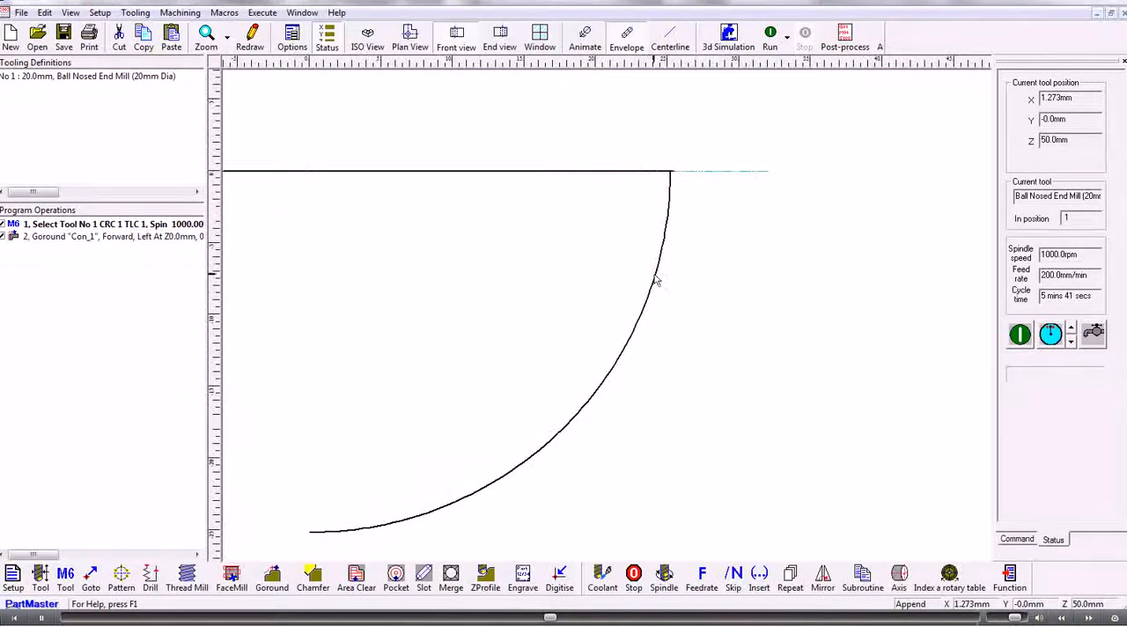
pyautogui.moveTo(141, 236)
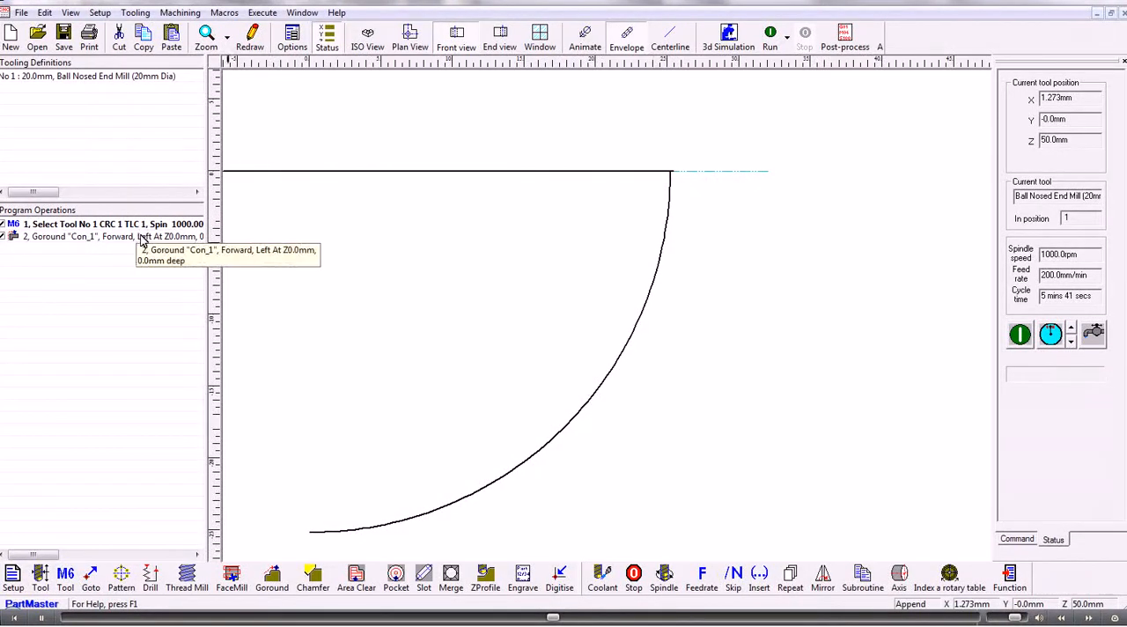
pyautogui.click(770, 35)
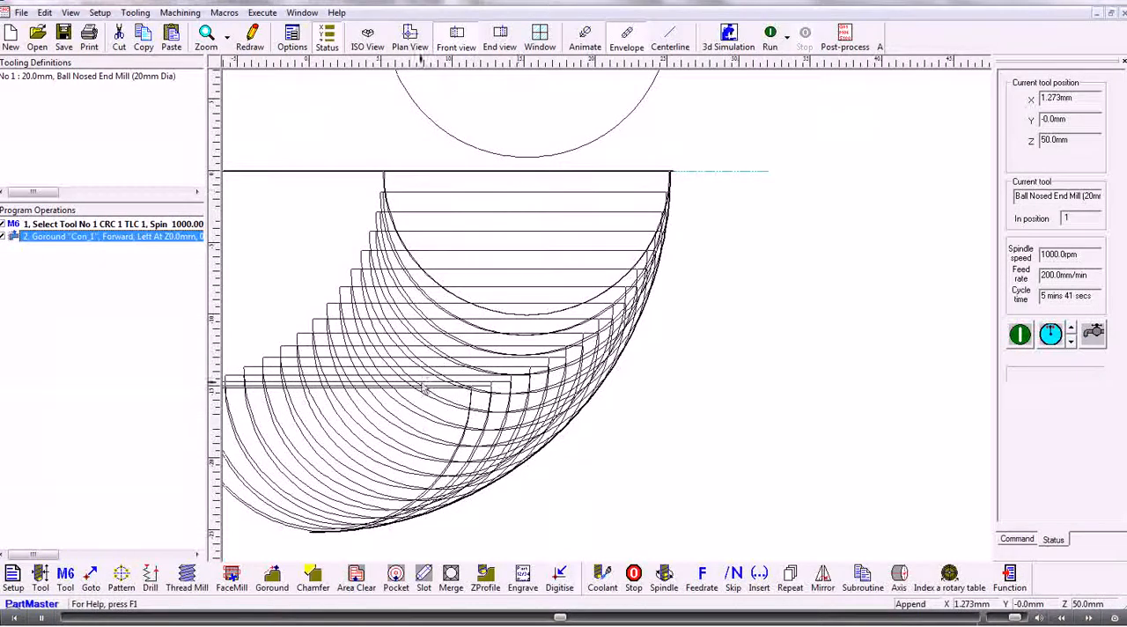
pyautogui.moveTo(81, 236)
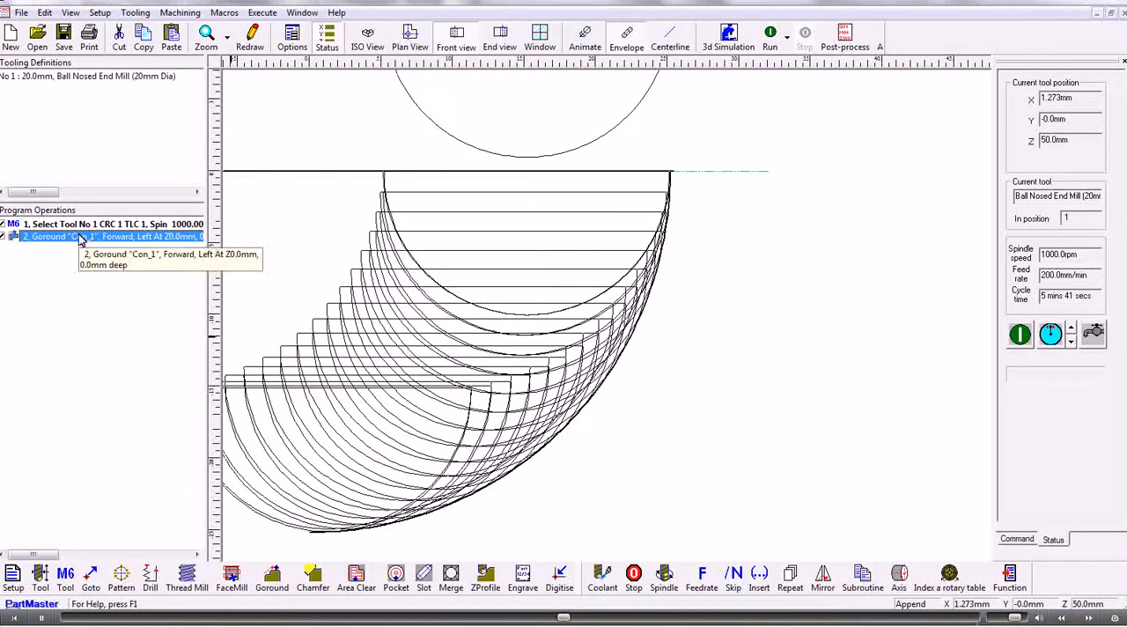
# Apply a finer Goround vector tolerance and resimulate, raising cycle time to 16 min 46 s
pyautogui.doubleClick(101, 236)
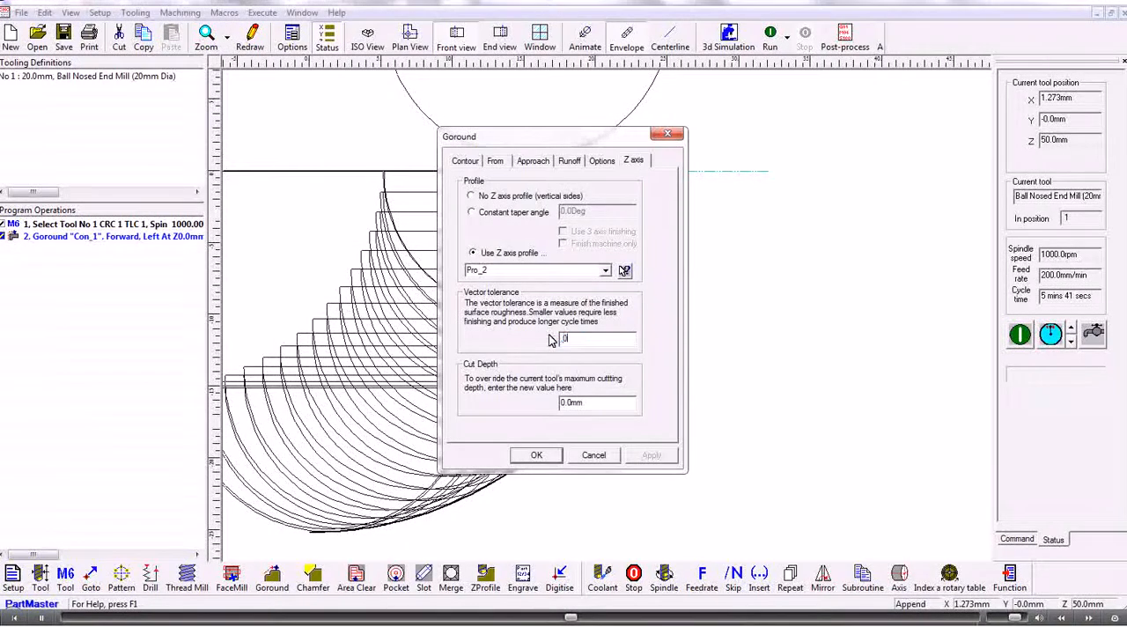
pyautogui.click(536, 455)
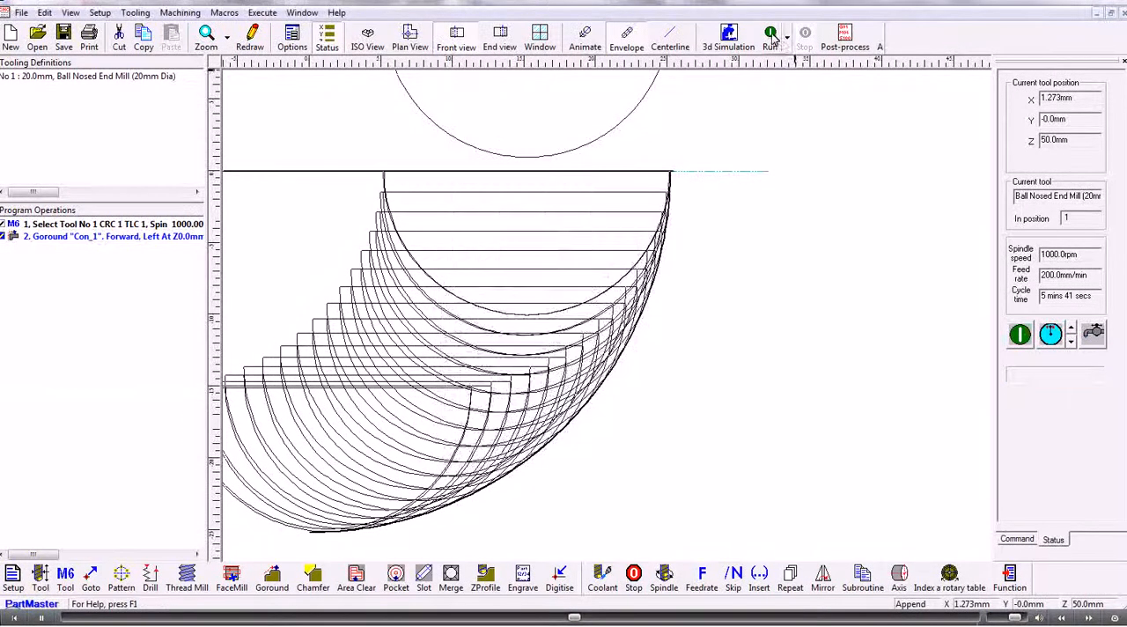
pyautogui.click(771, 34)
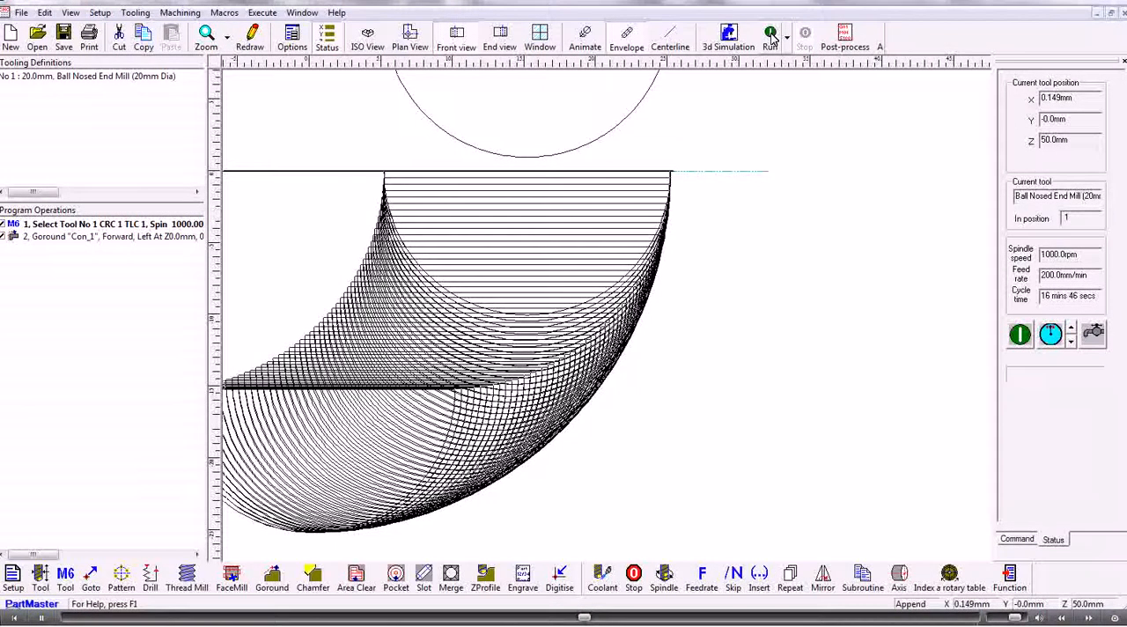
pyautogui.click(101, 236)
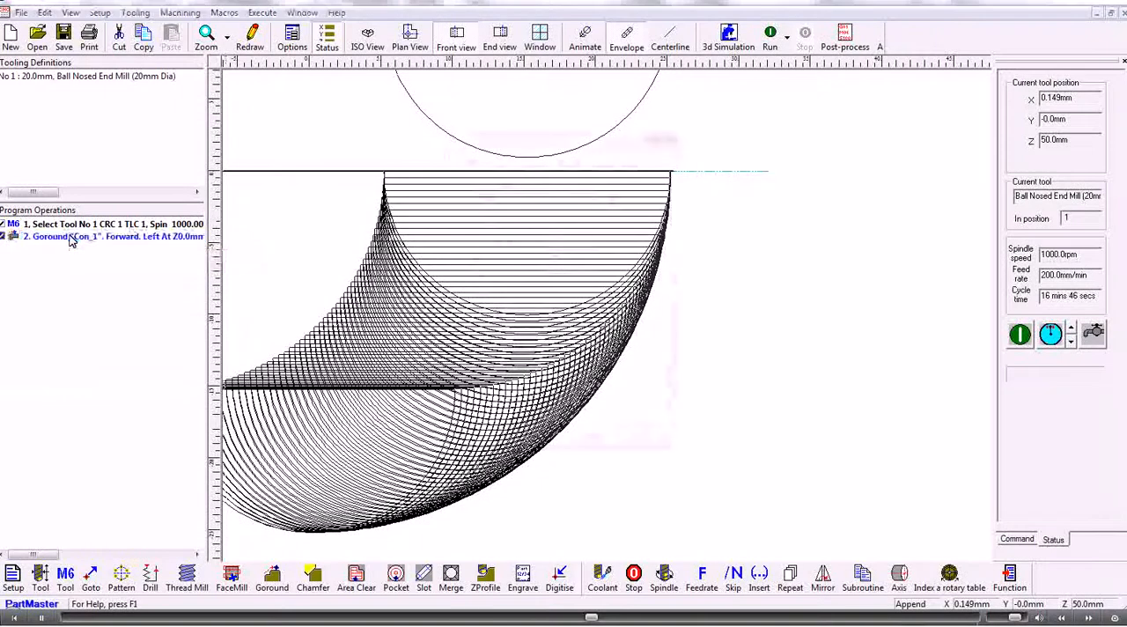
# Restore Goround tolerance 1, add a 5 mm XY finish allowance, and rerun in isometric
pyautogui.doubleClick(101, 236)
pyautogui.write('1')
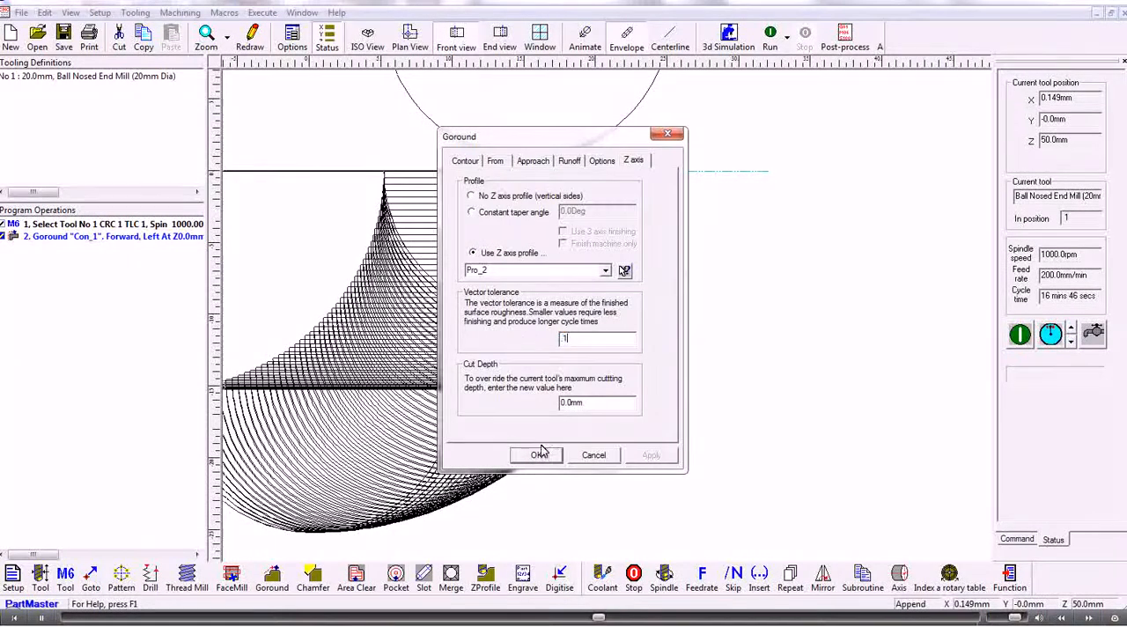
pyautogui.click(537, 454)
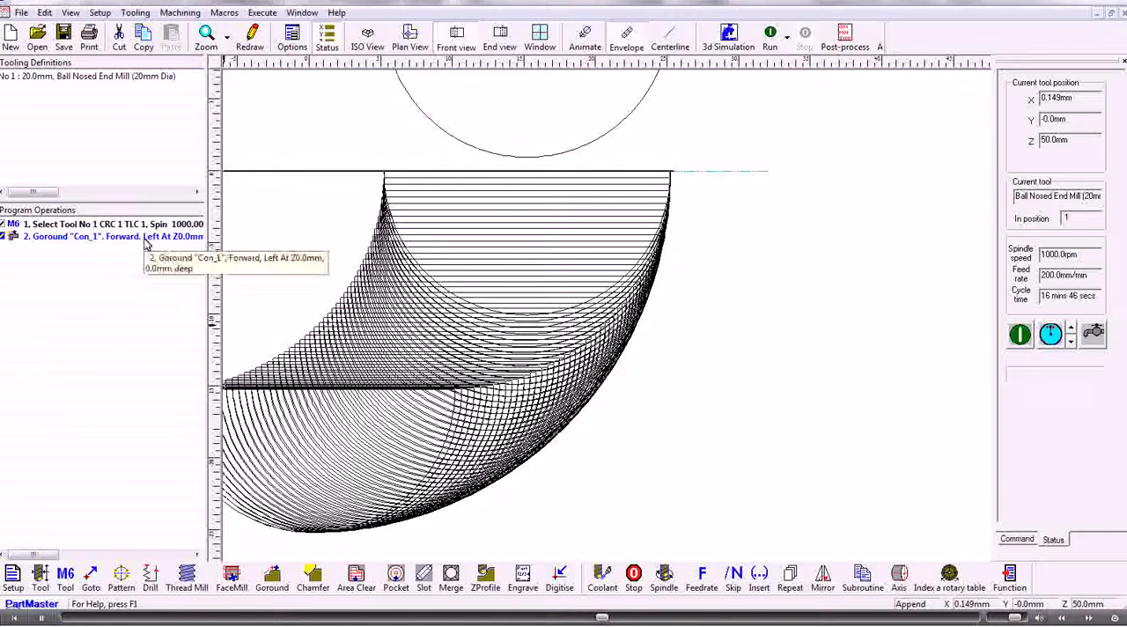
pyautogui.doubleClick(105, 236)
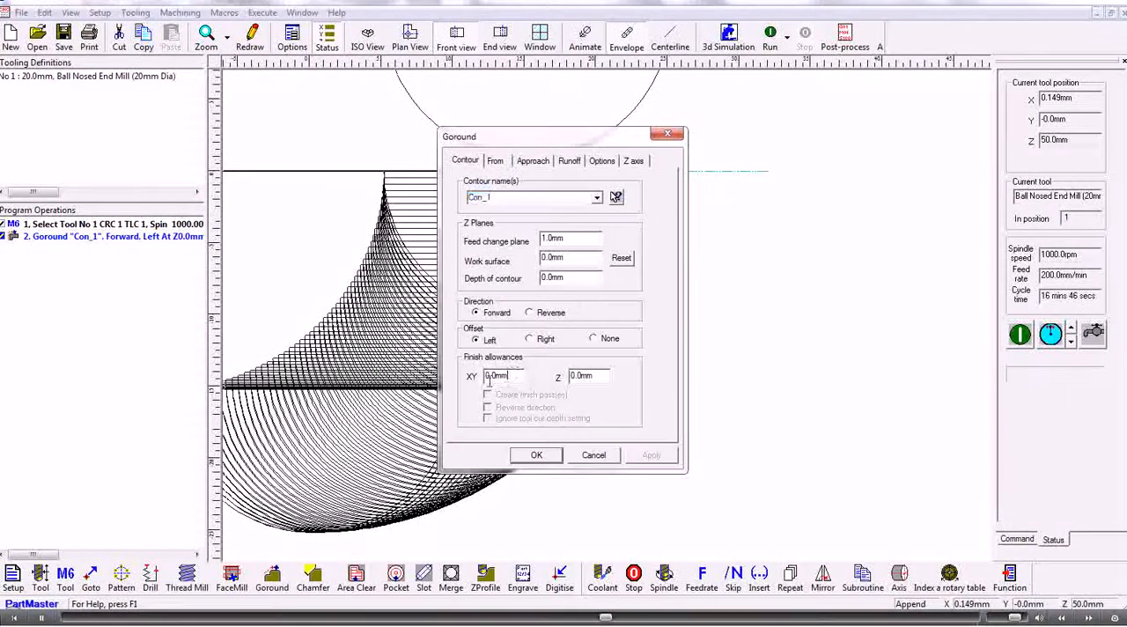
pyautogui.write('5')
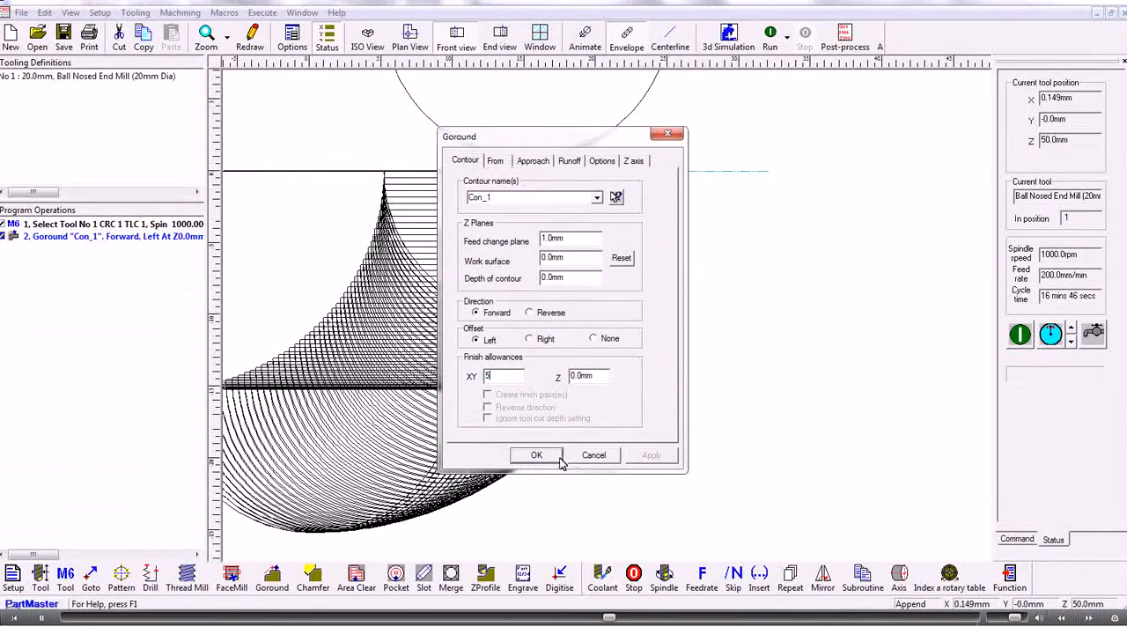
pyautogui.click(536, 455)
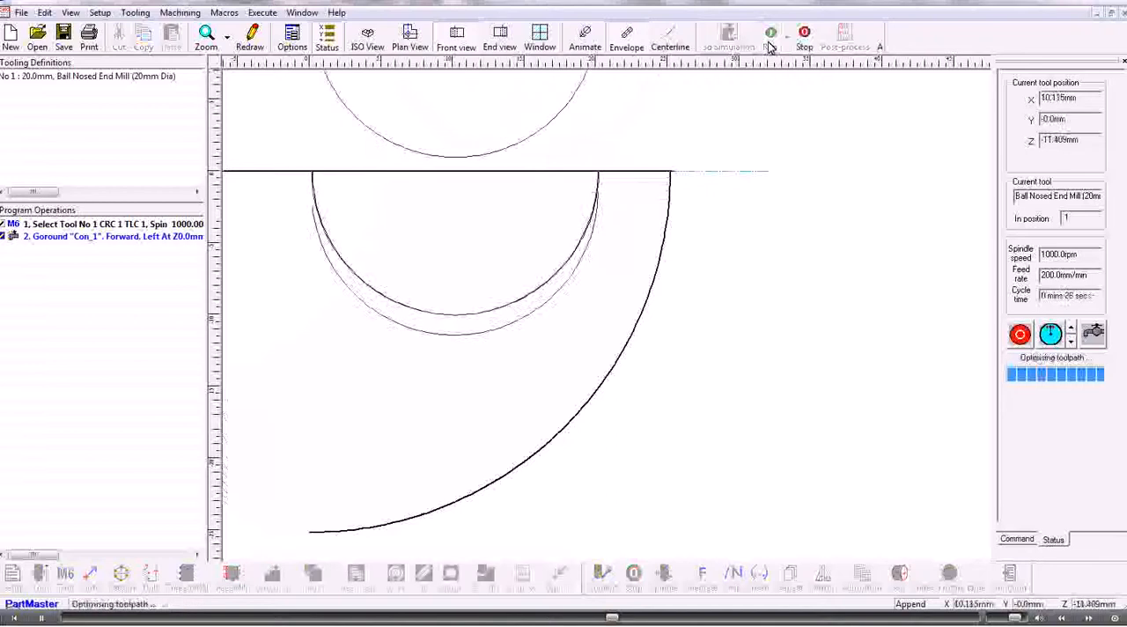
pyautogui.click(770, 33)
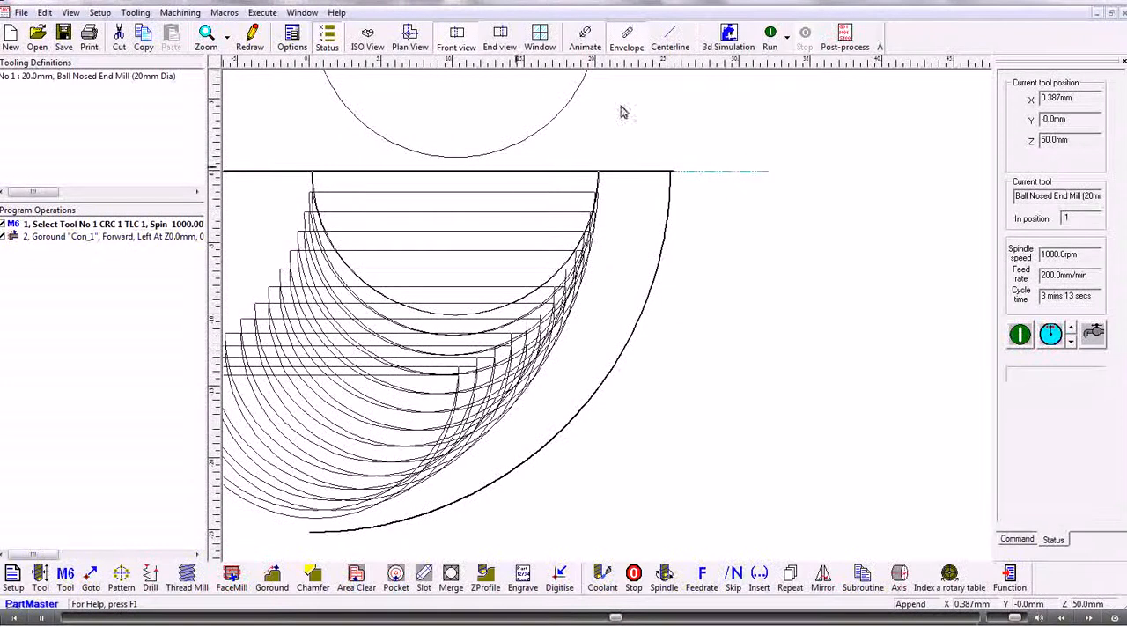
pyautogui.click(367, 37)
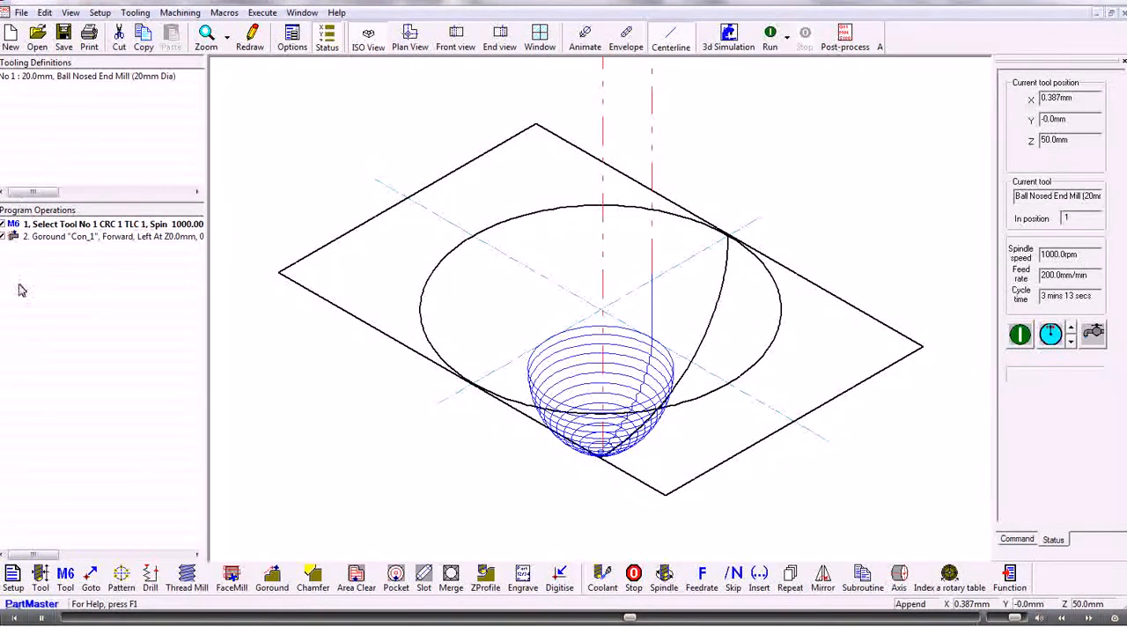
pyautogui.moveTo(48, 79)
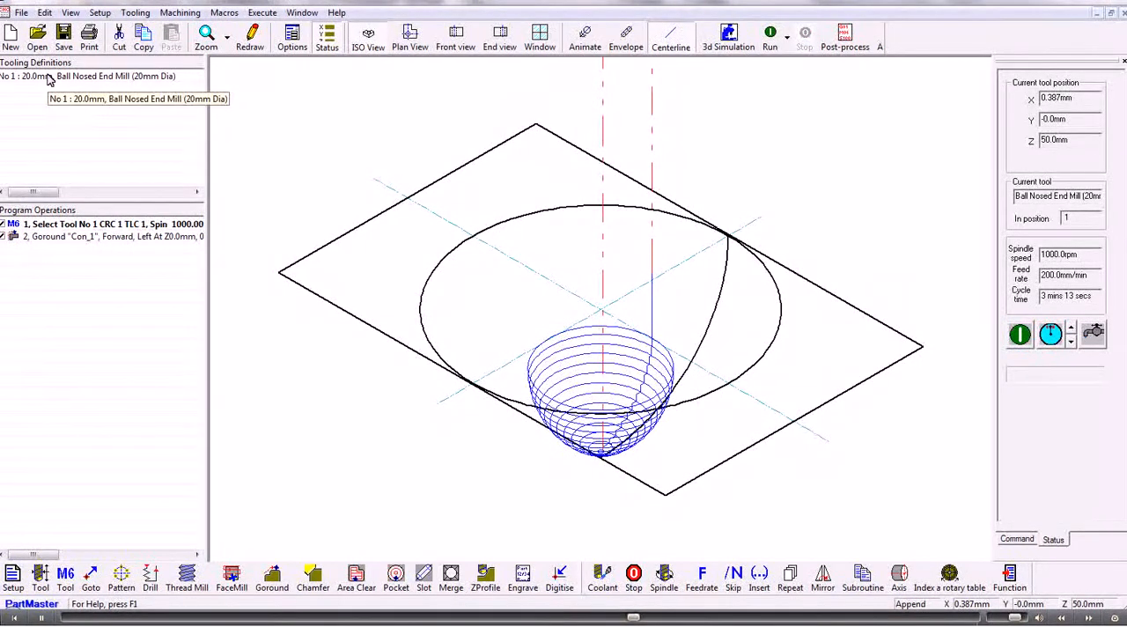
pyautogui.moveTo(122, 197)
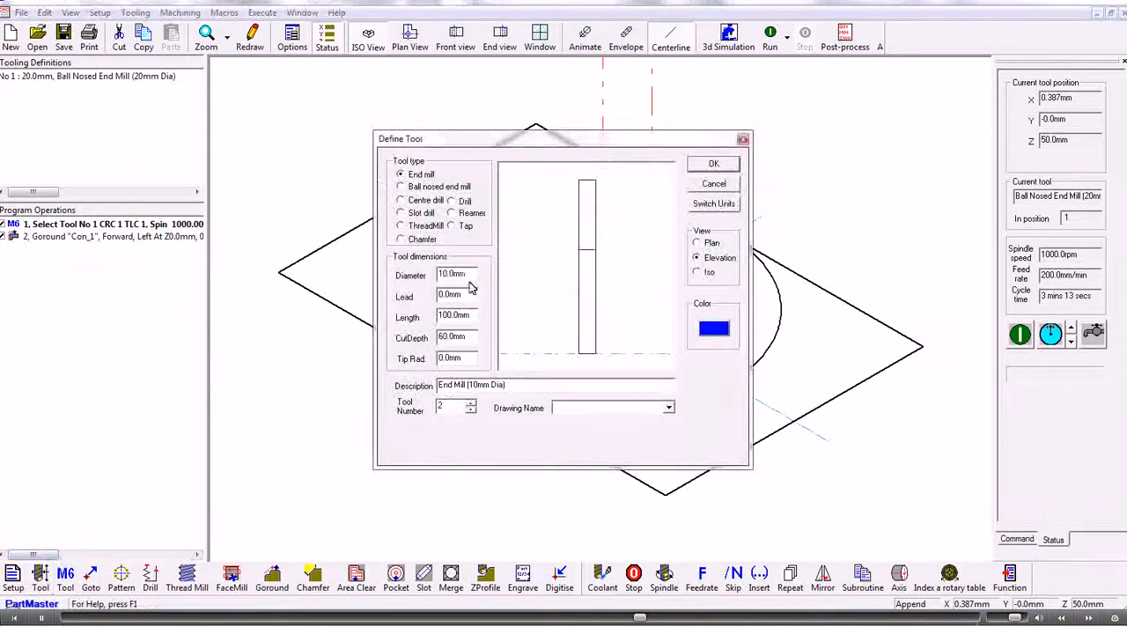
# Define tool 2 as a 12mm ball-nose mill with 10mm cut depth and change to it
pyautogui.click(400, 185)
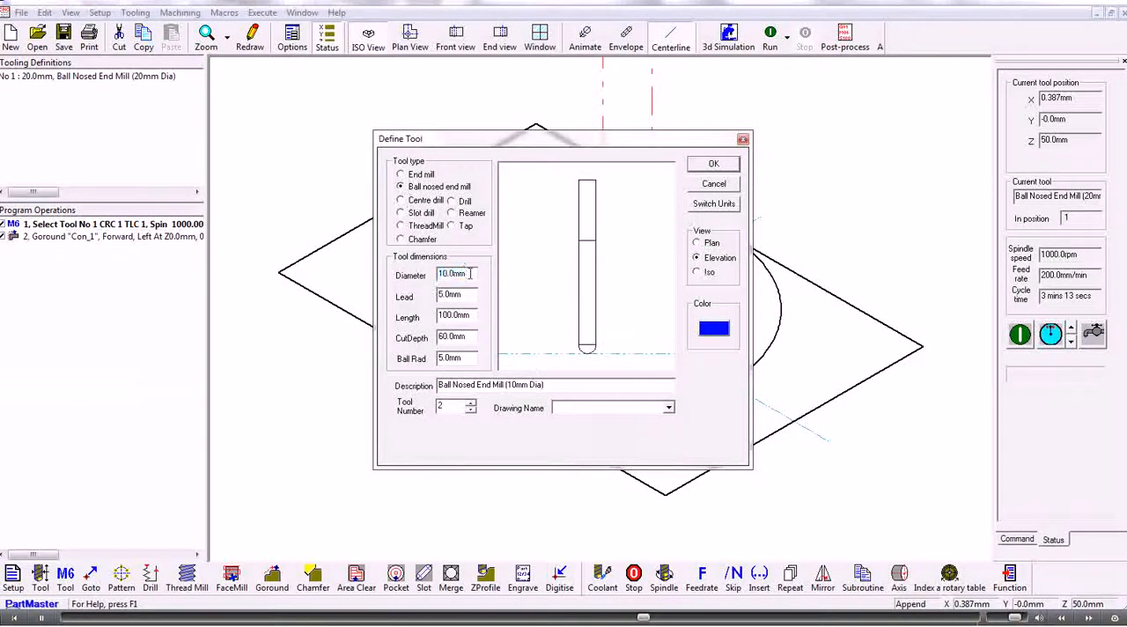
pyautogui.write('12')
pyautogui.click(457, 316)
pyautogui.write('50')
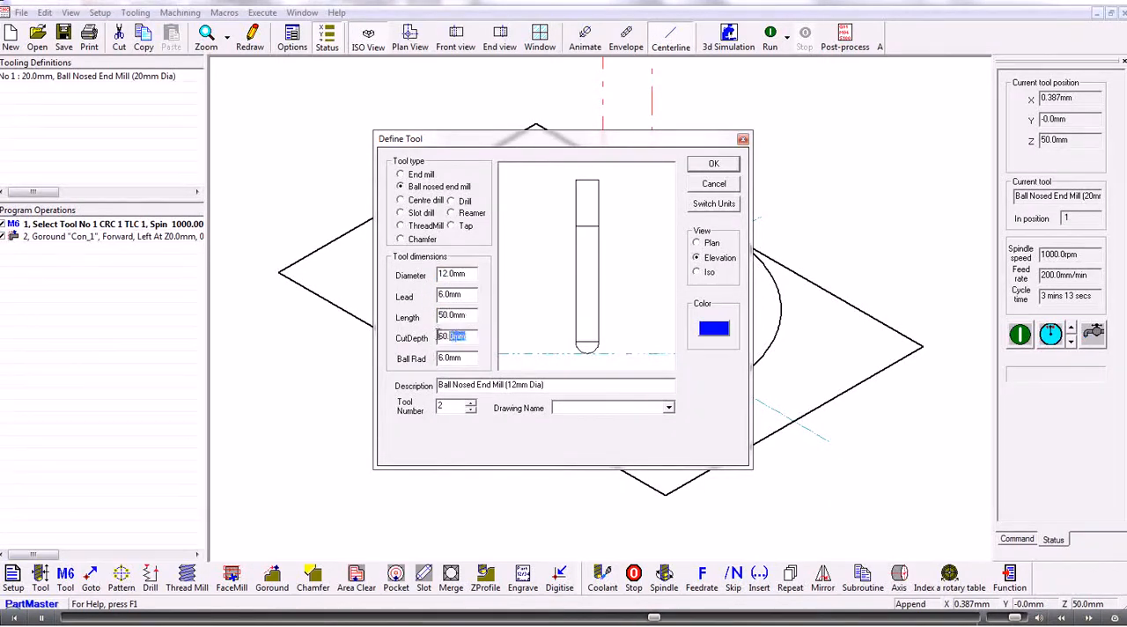
pyautogui.write('10.0mm')
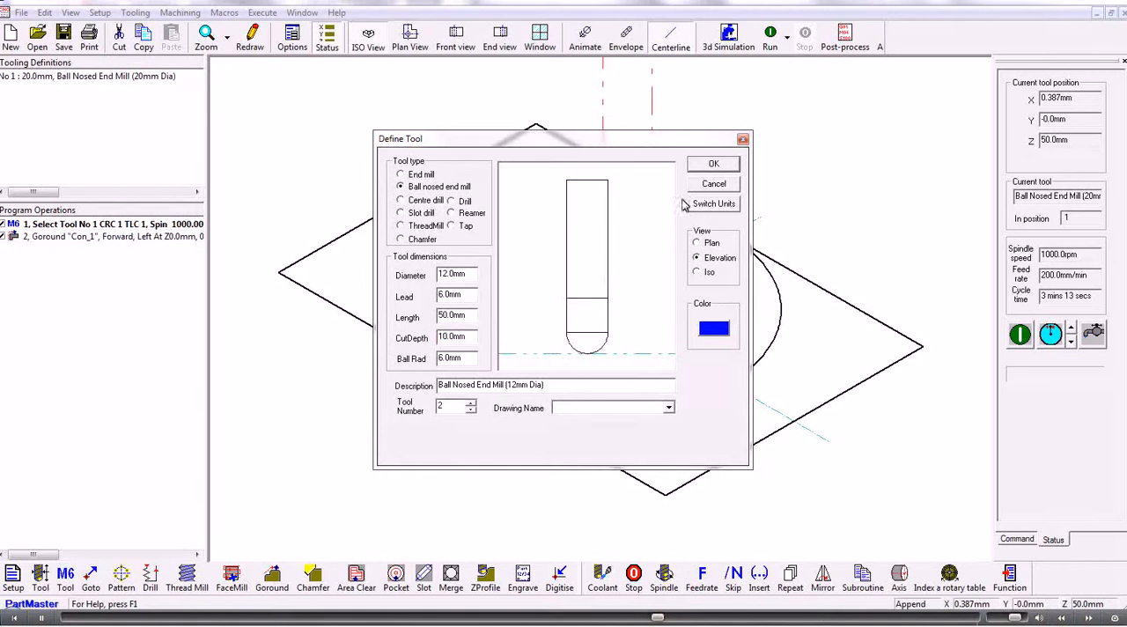
pyautogui.click(713, 163)
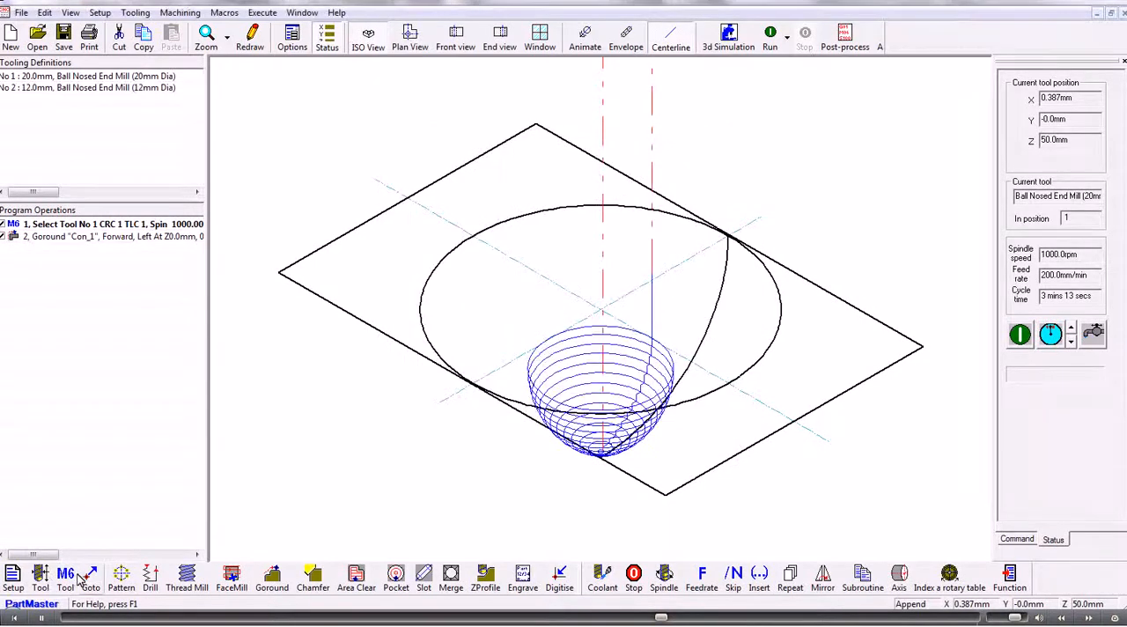
pyautogui.click(65, 579)
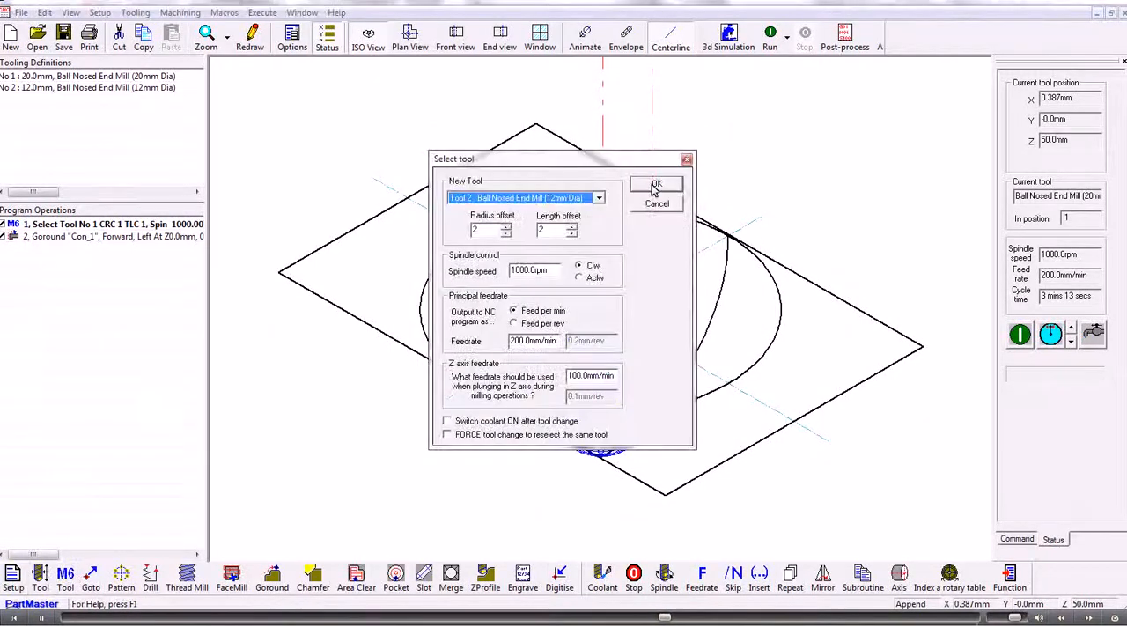
pyautogui.click(656, 184)
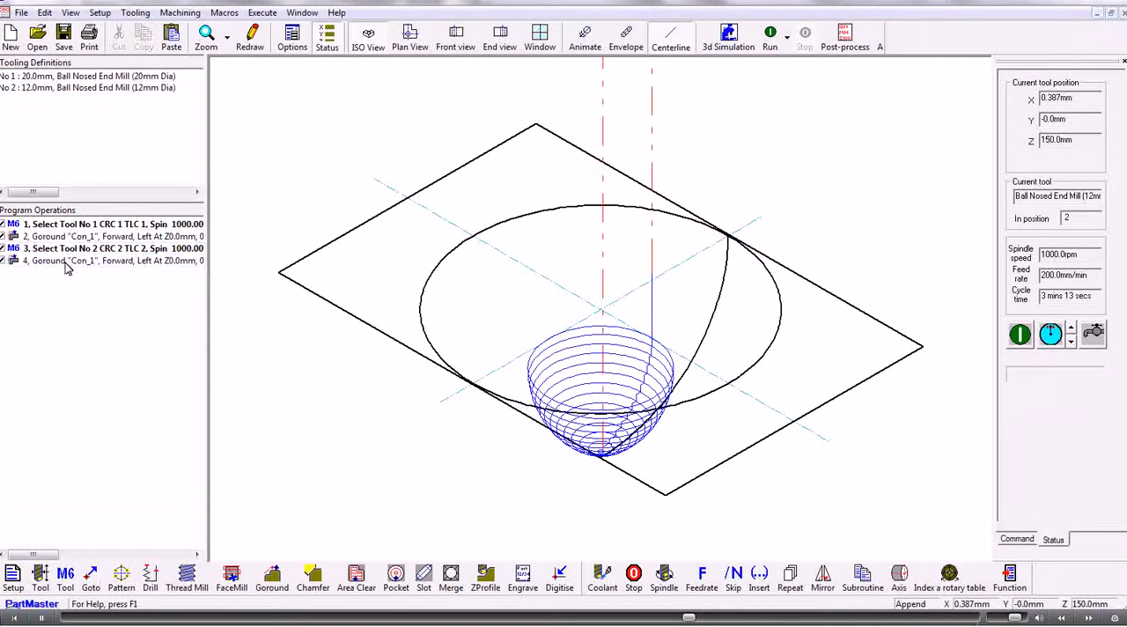
# Check operation 4's Goround settings and run the program to draw the finishing toolpath
pyautogui.click(106, 224)
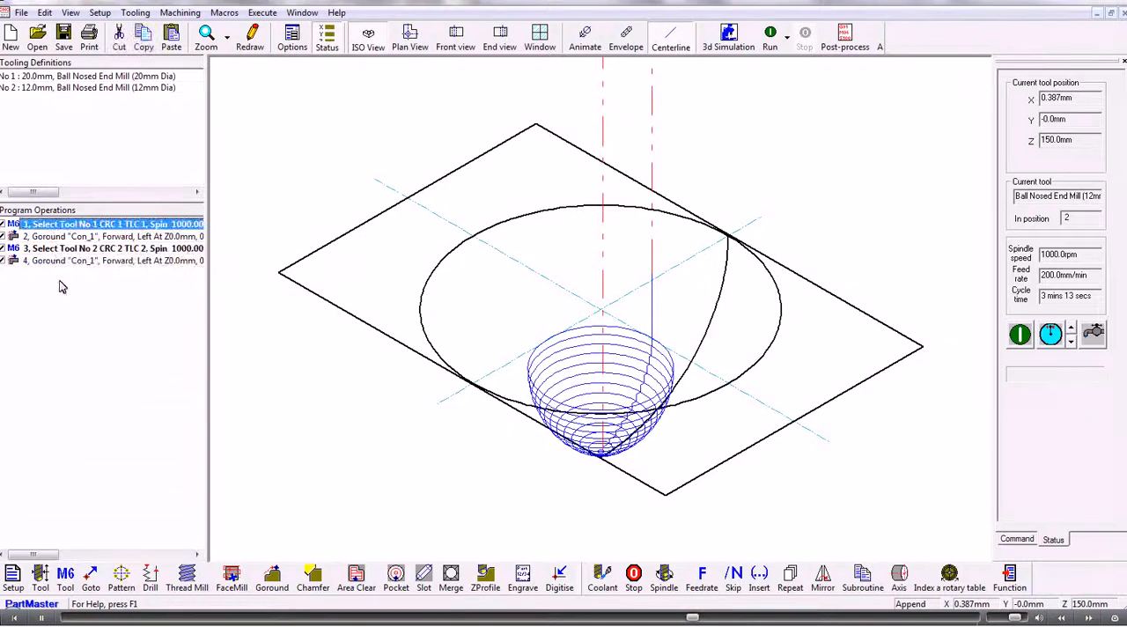
pyautogui.click(101, 236)
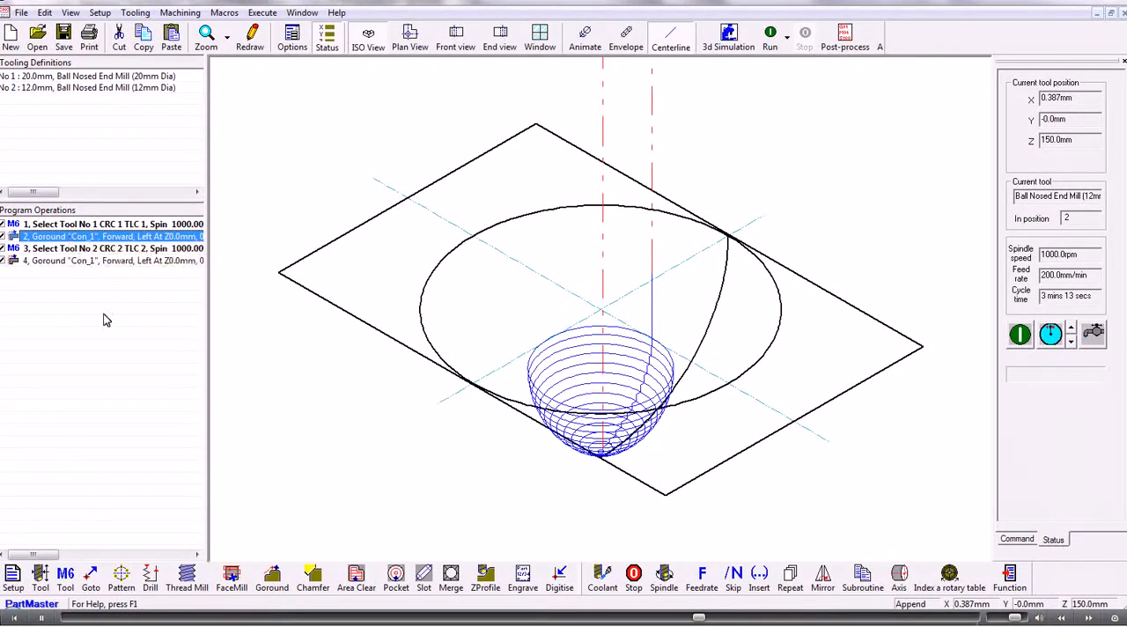
pyautogui.click(106, 247)
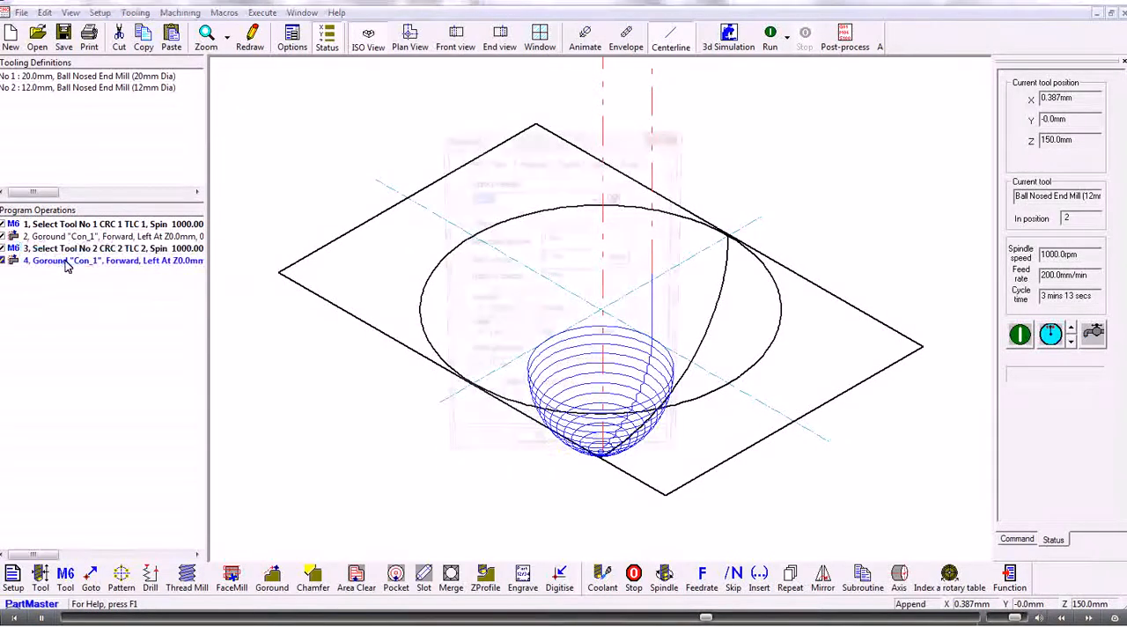
pyautogui.doubleClick(113, 261)
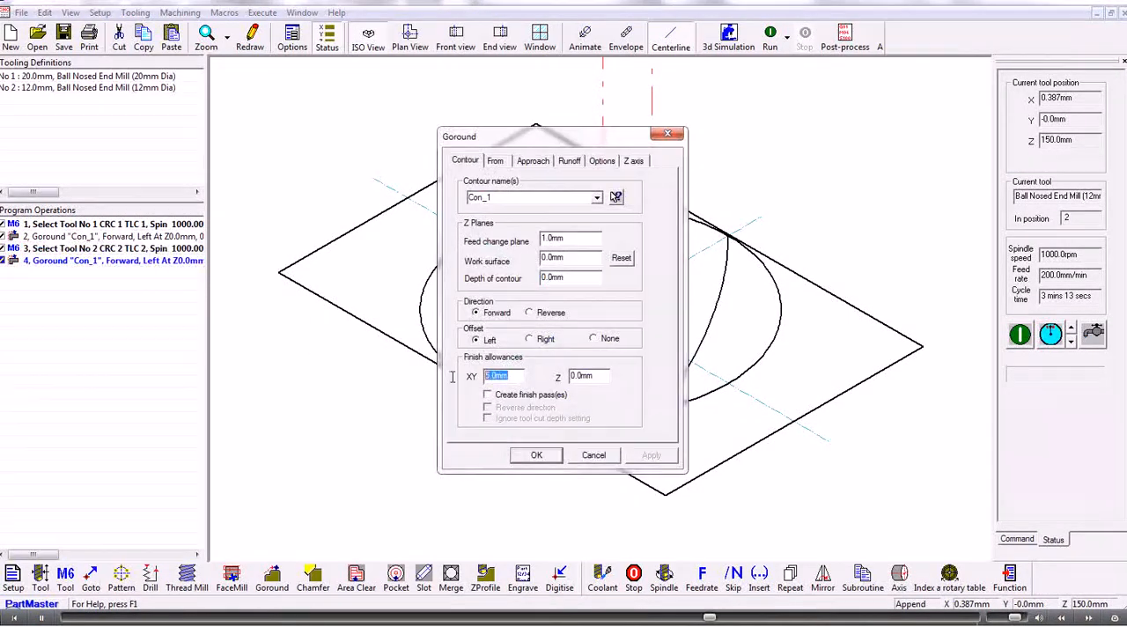
pyautogui.click(536, 454)
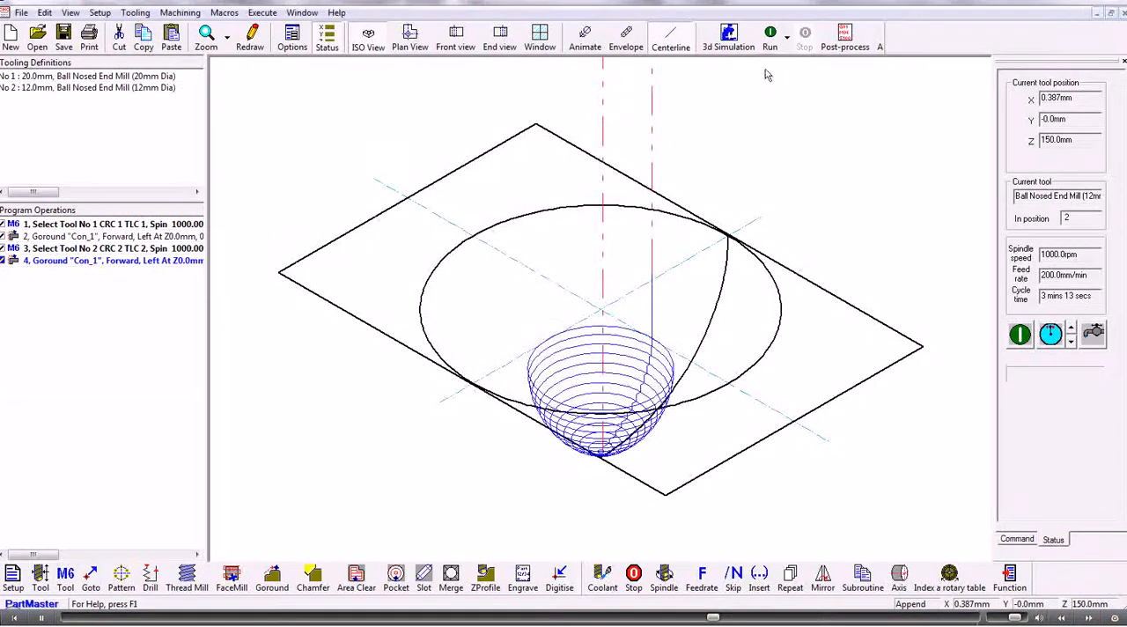
pyautogui.click(770, 36)
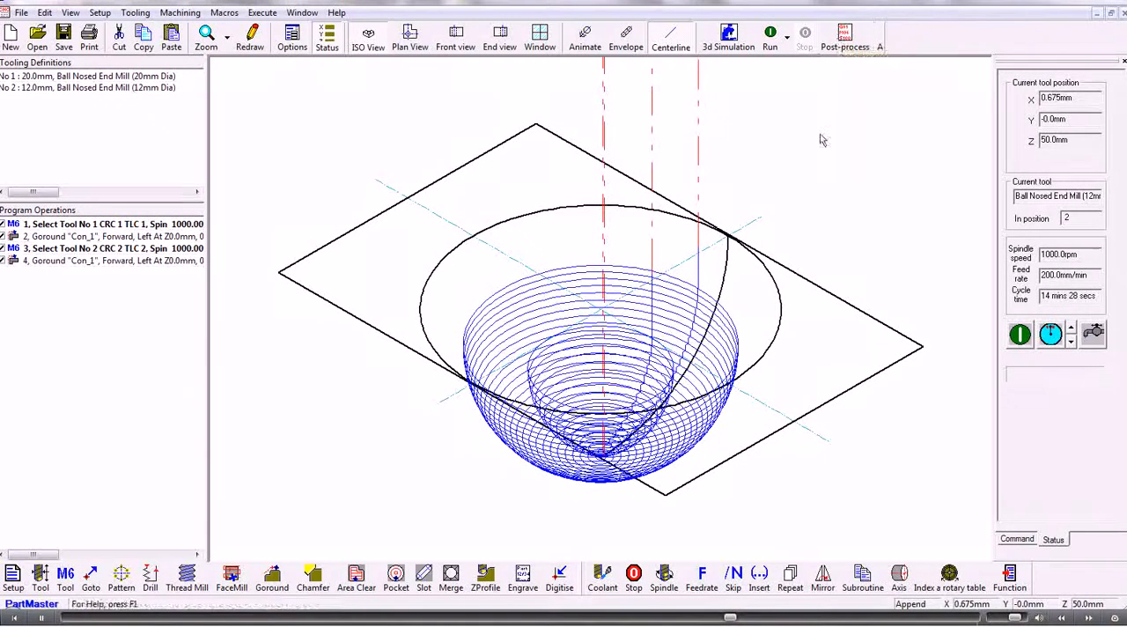
pyautogui.moveTo(365, 210)
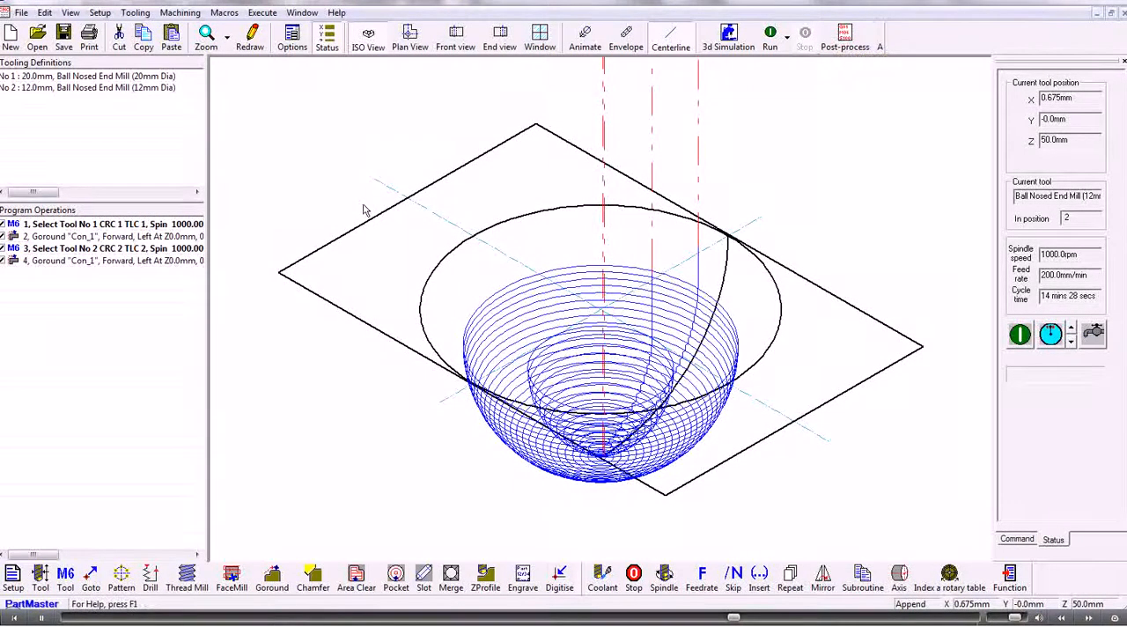
pyautogui.moveTo(446, 204)
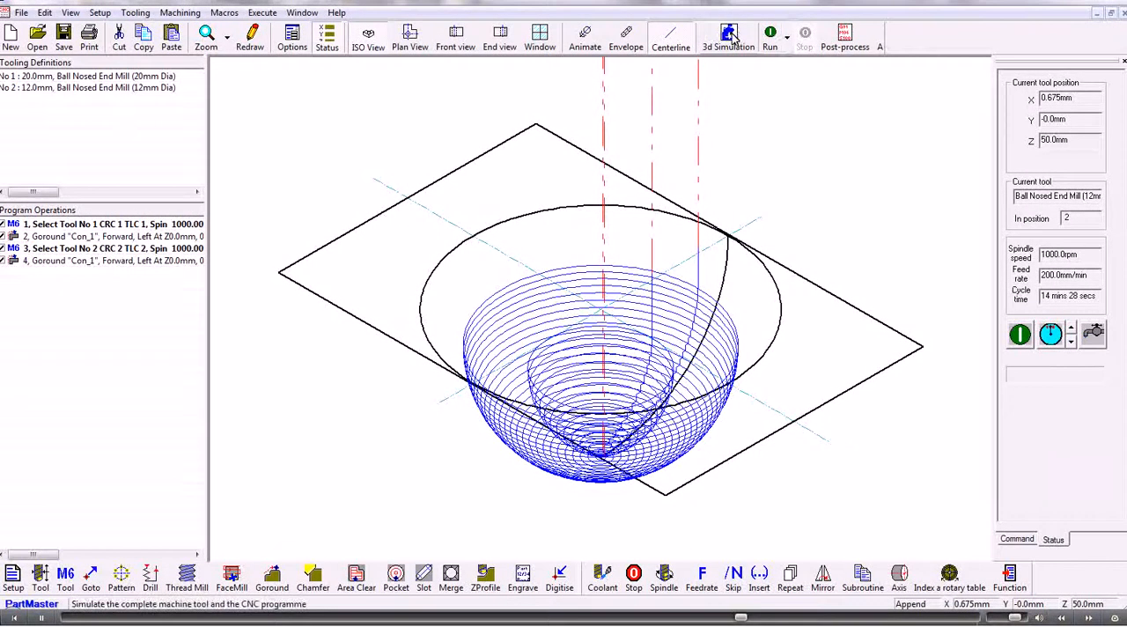
# Send the program to 3D simulation and set the stock minimum X extent to 25
pyautogui.click(728, 35)
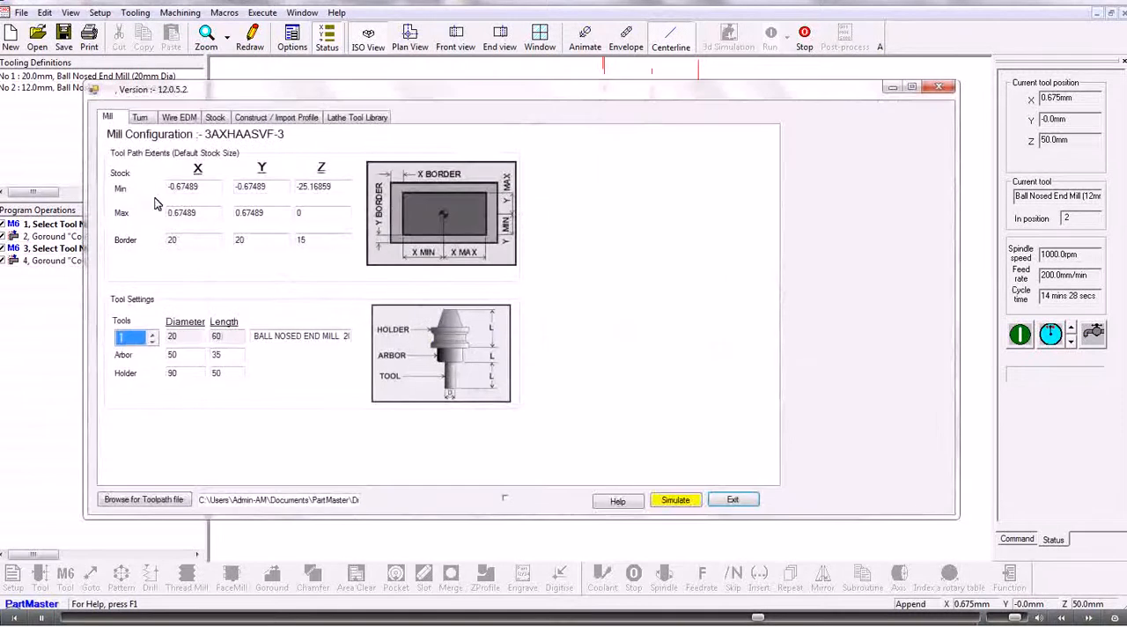
pyautogui.click(193, 186)
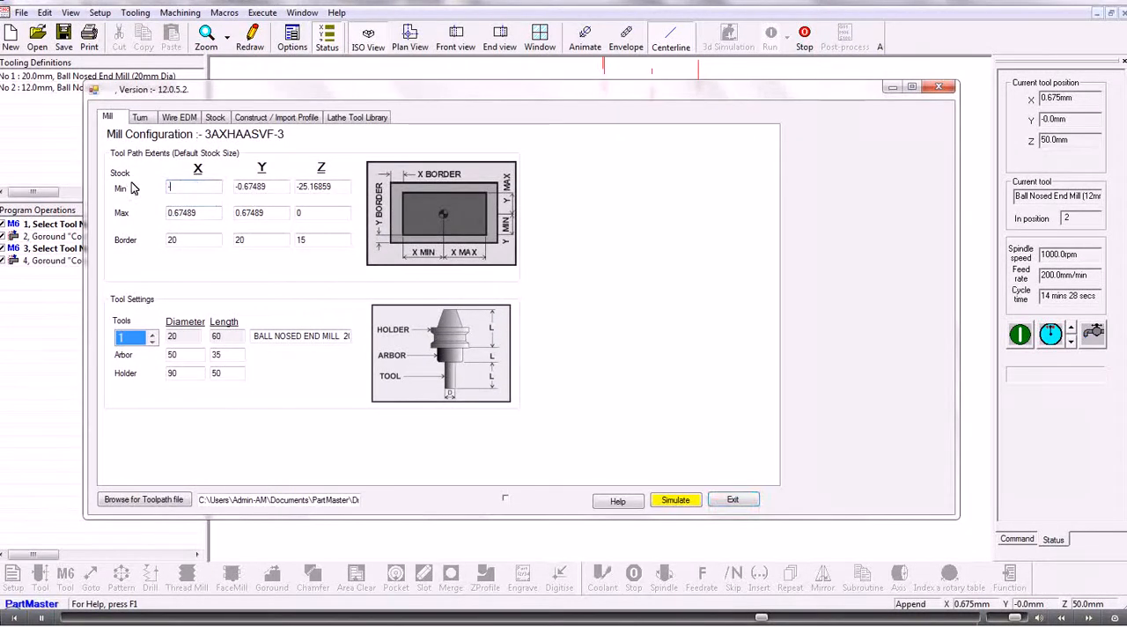
pyautogui.write('25')
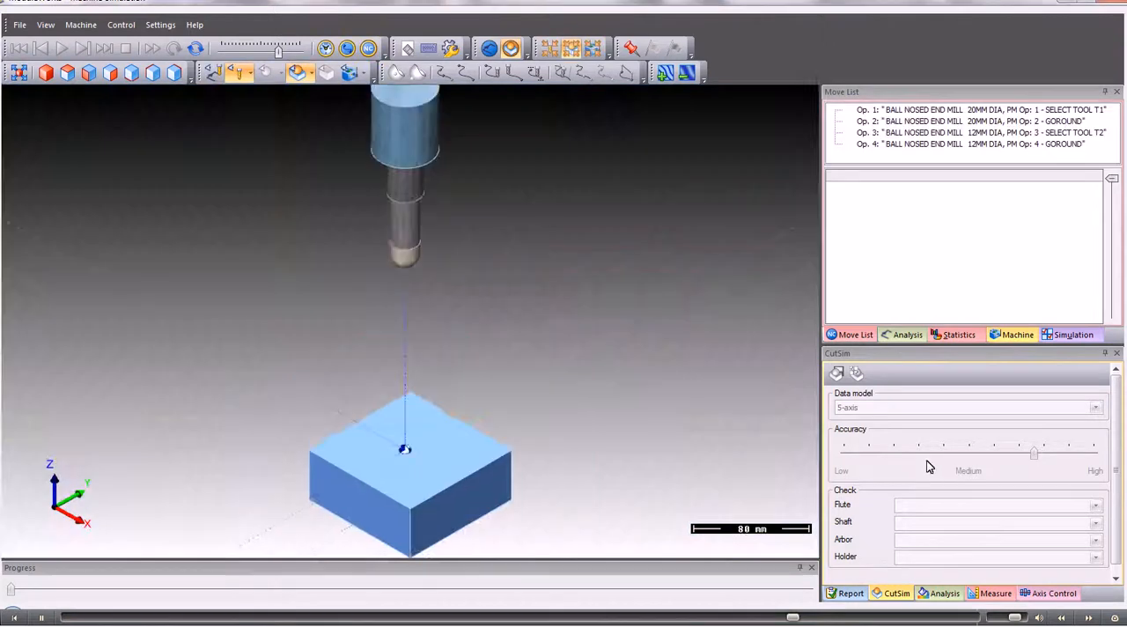
# Zoom in on the stock block, play the simulation, then stop and rewind to uncut stock
pyautogui.click(60, 49)
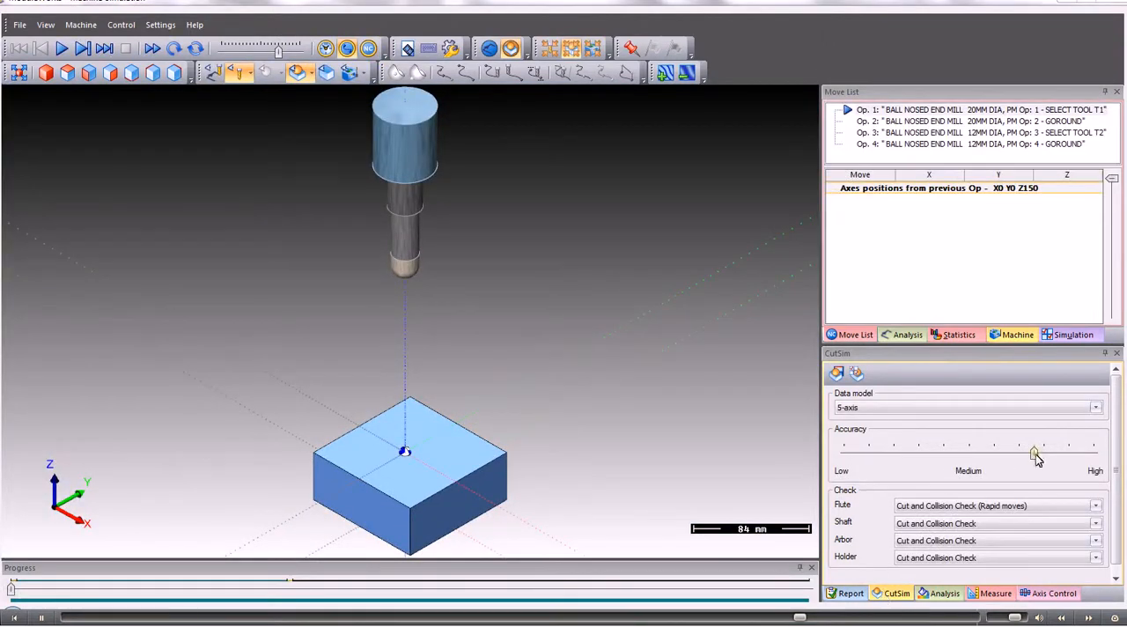
pyautogui.moveTo(1039, 454); pyautogui.dragTo(947, 453)
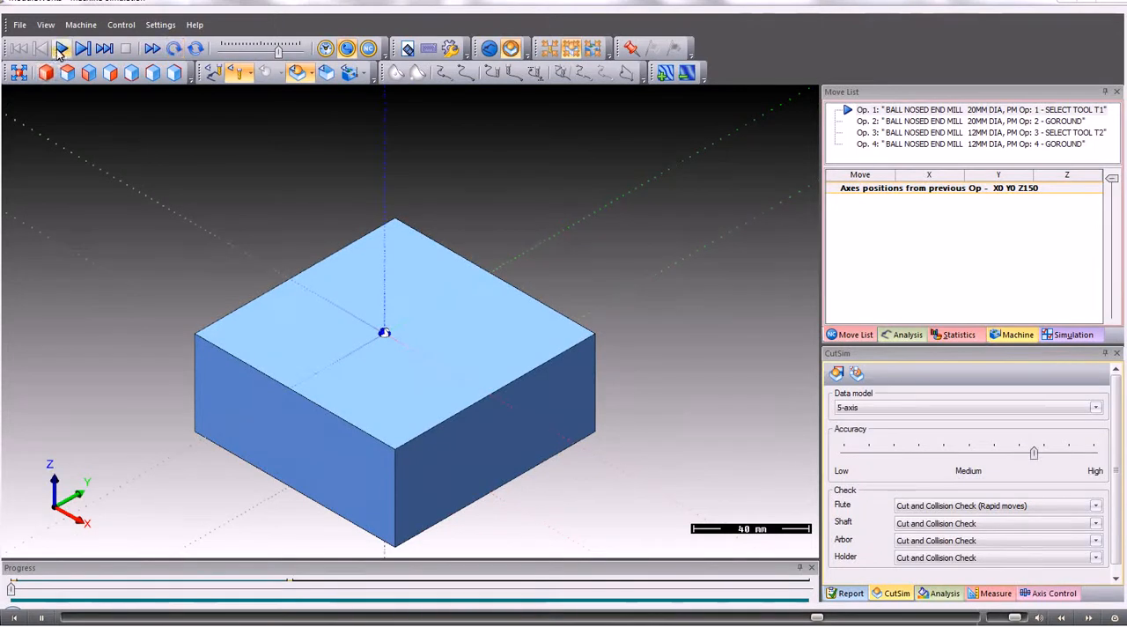
pyautogui.click(61, 48)
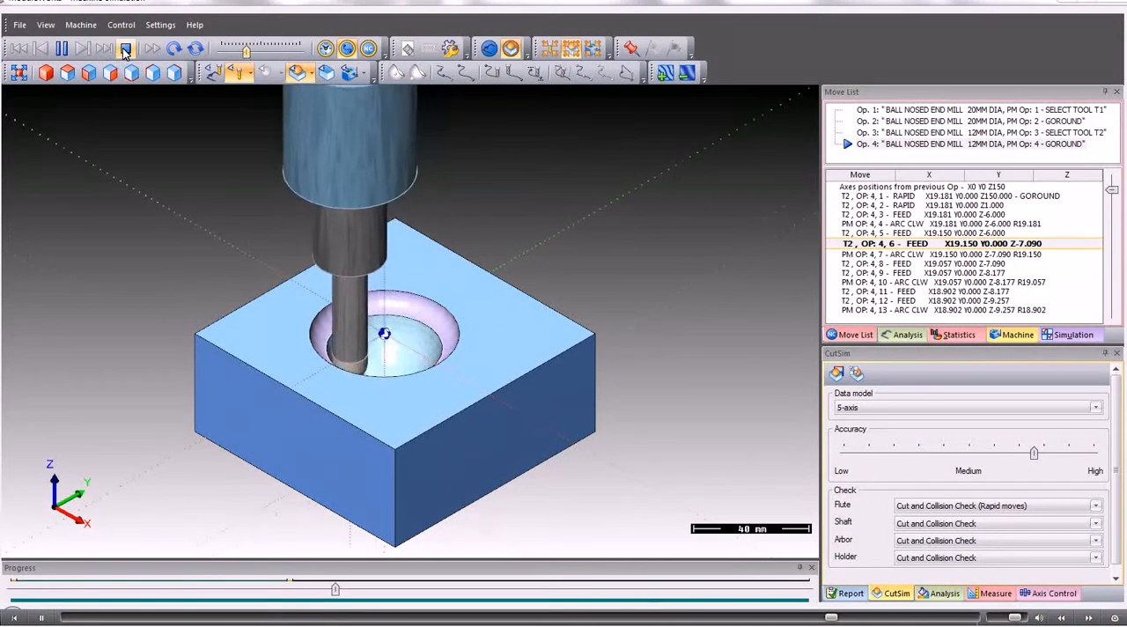
pyautogui.click(126, 48)
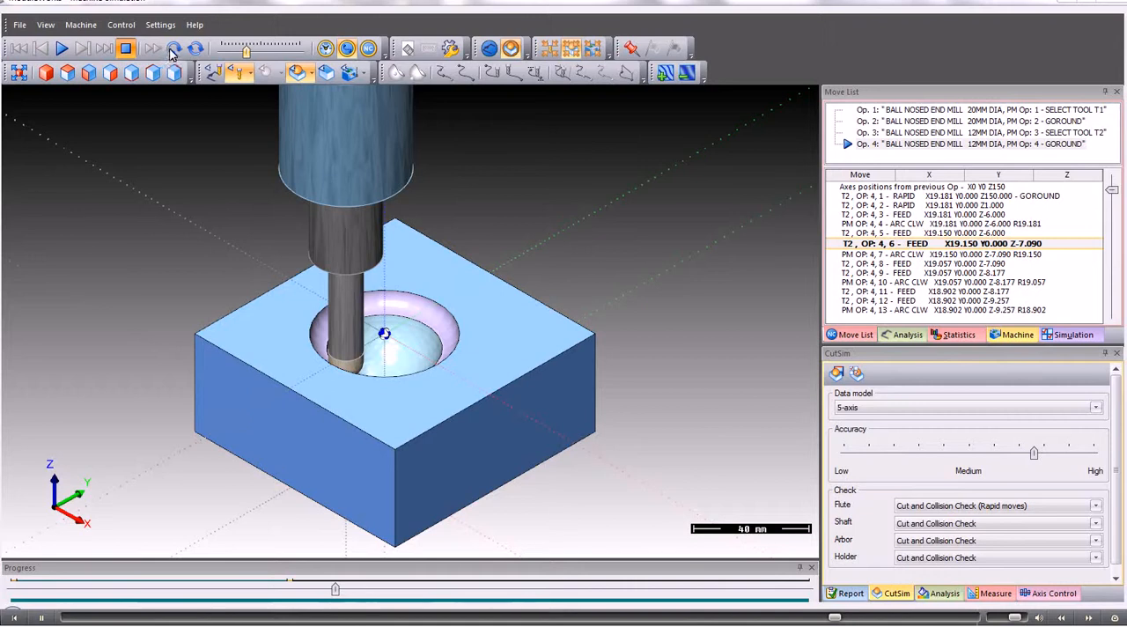
pyautogui.click(174, 49)
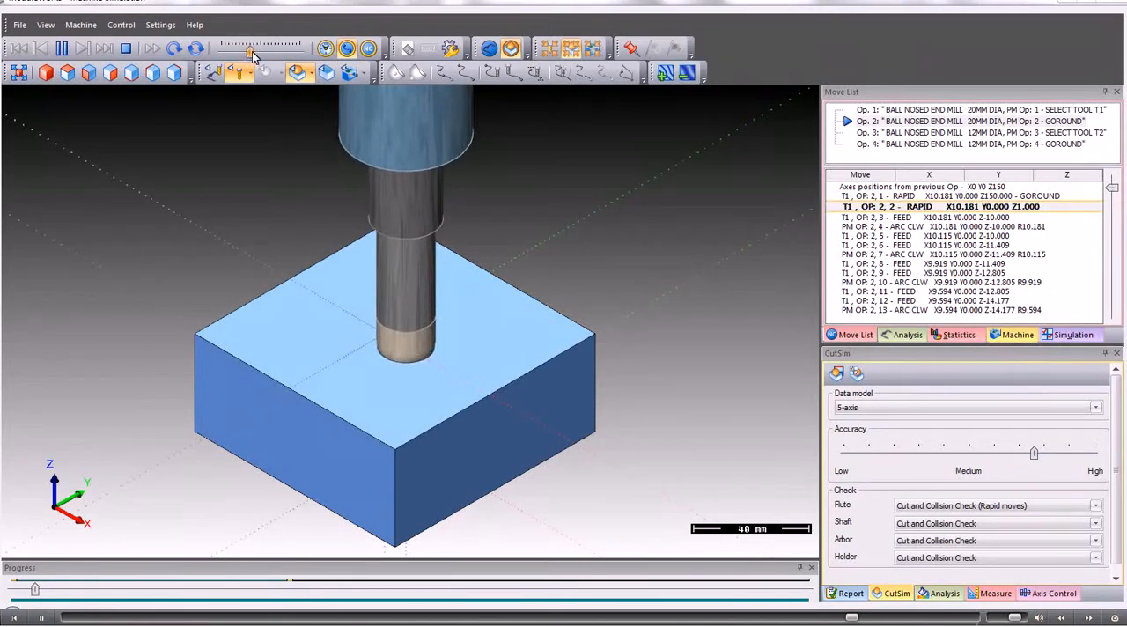
# Adjust the playback speed and replay through the 20mm roughing and 12mm finishing Gorounds
pyautogui.click(103, 48)
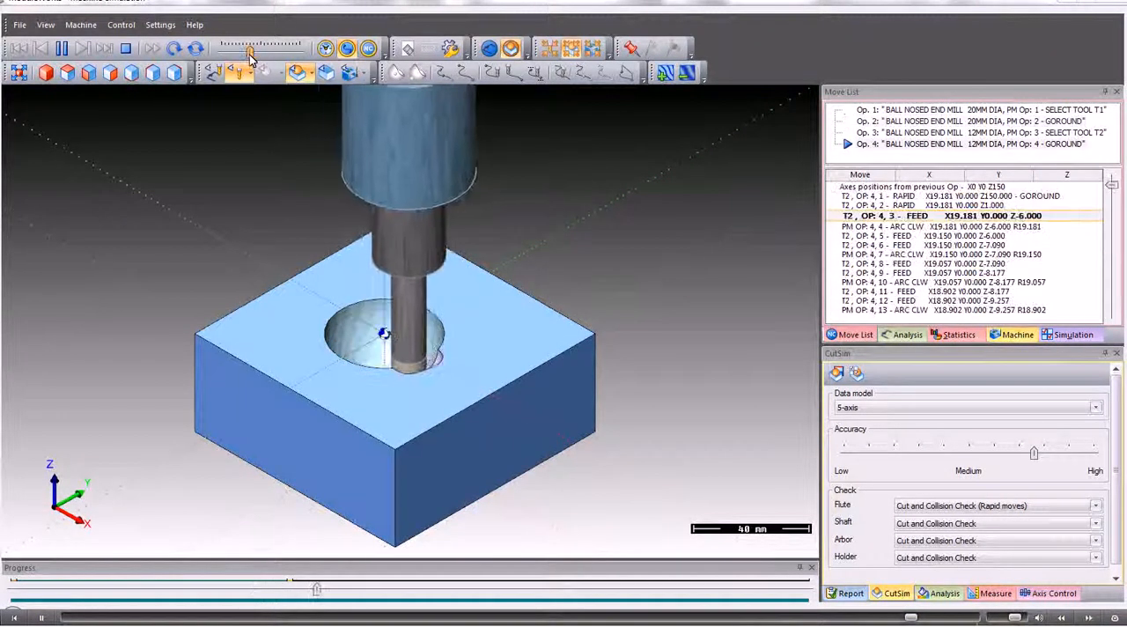
pyautogui.click(62, 49)
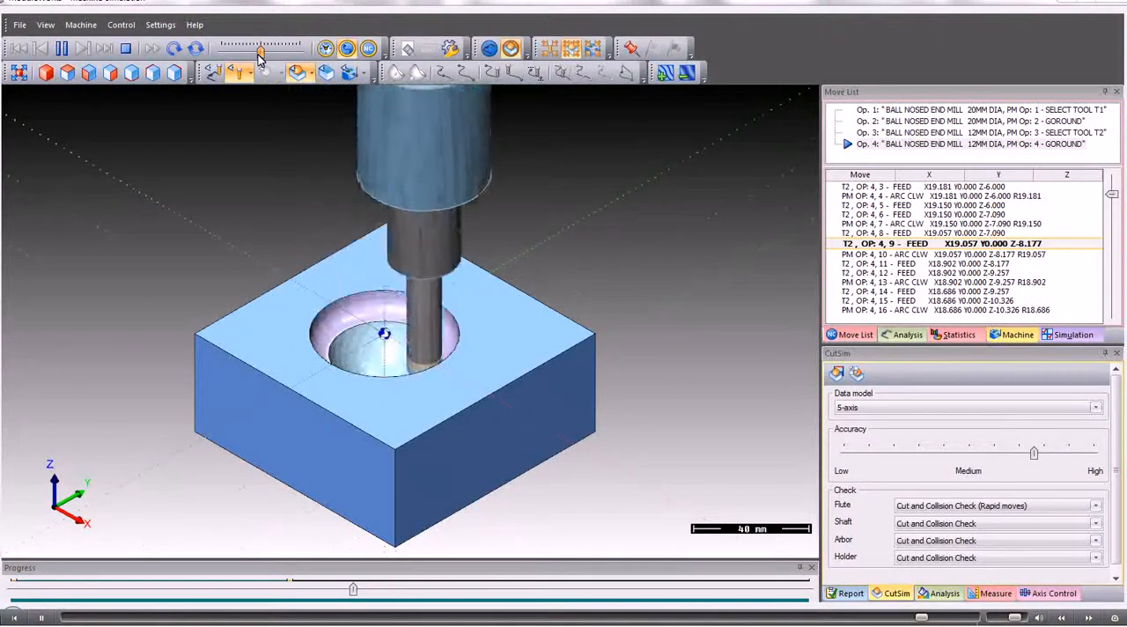
pyautogui.click(62, 48)
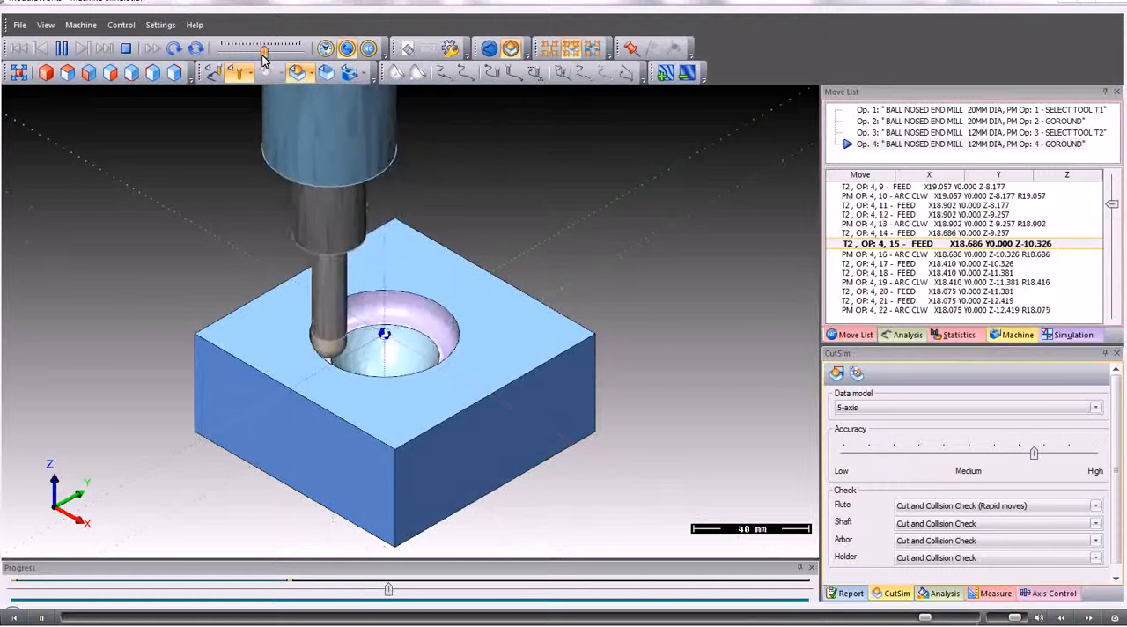